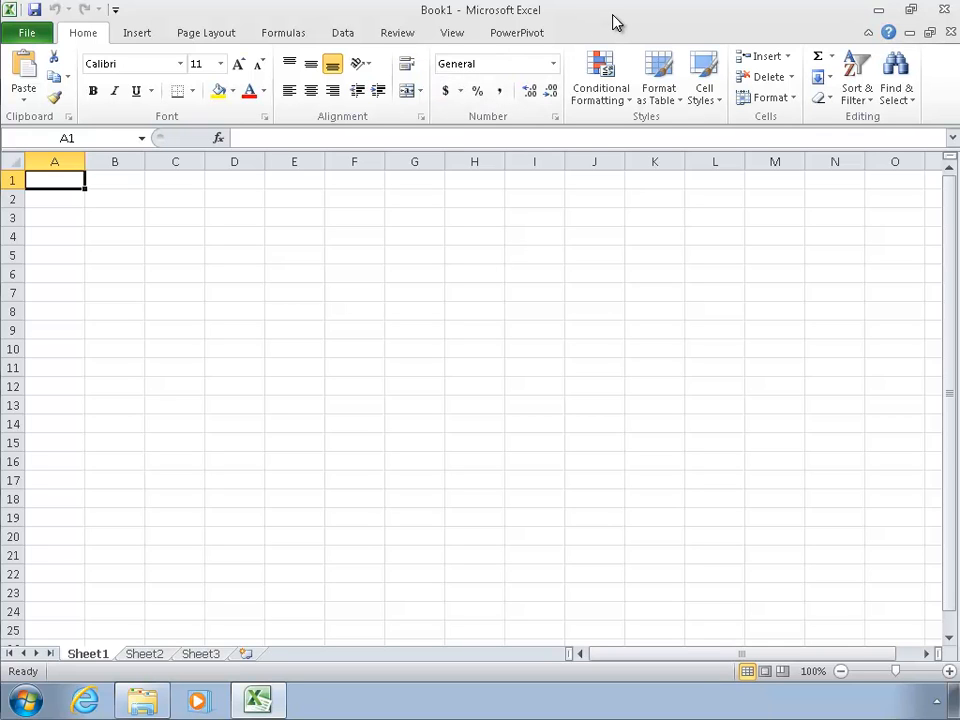
pyautogui.moveTo(602, 47)
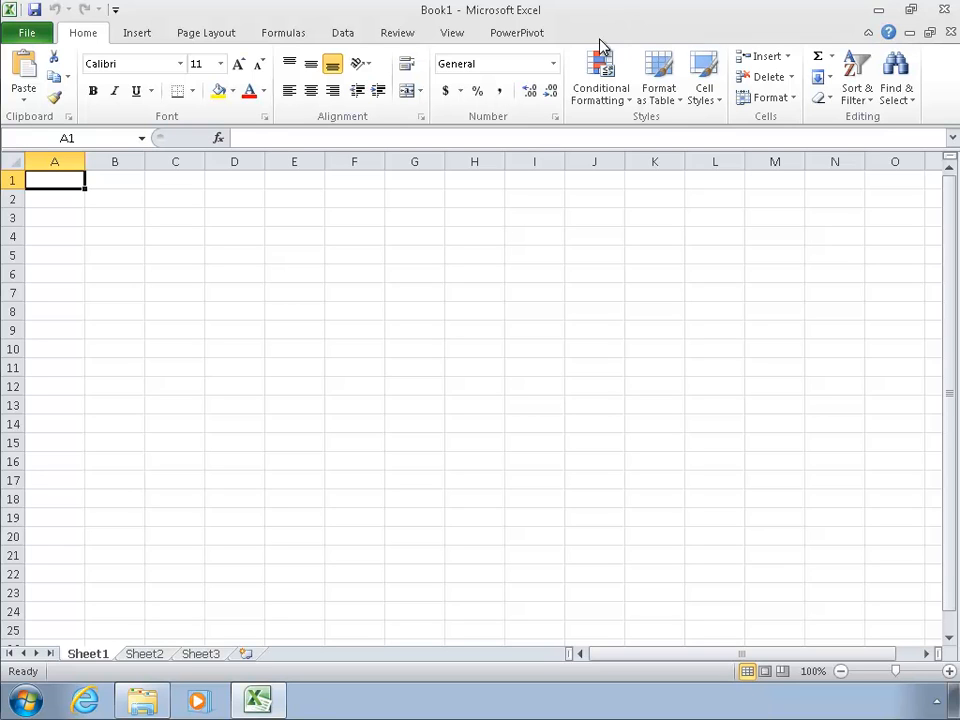
# Step: Switch the blank Excel workbook's ribbon to the PowerPivot tab
pyautogui.click(516, 33)
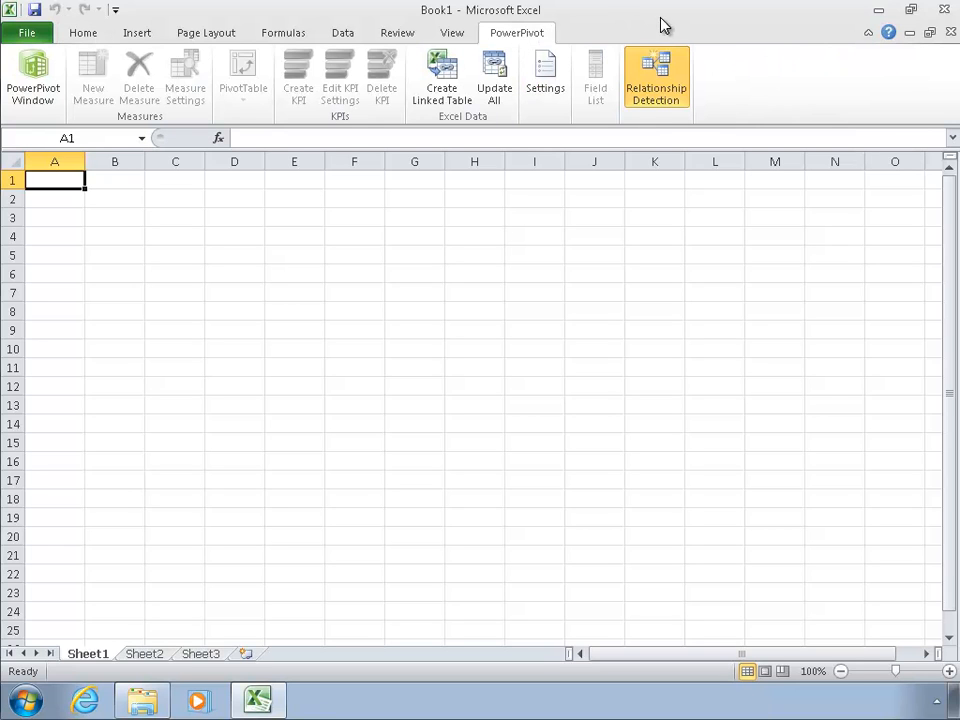
pyautogui.moveTo(510, 82)
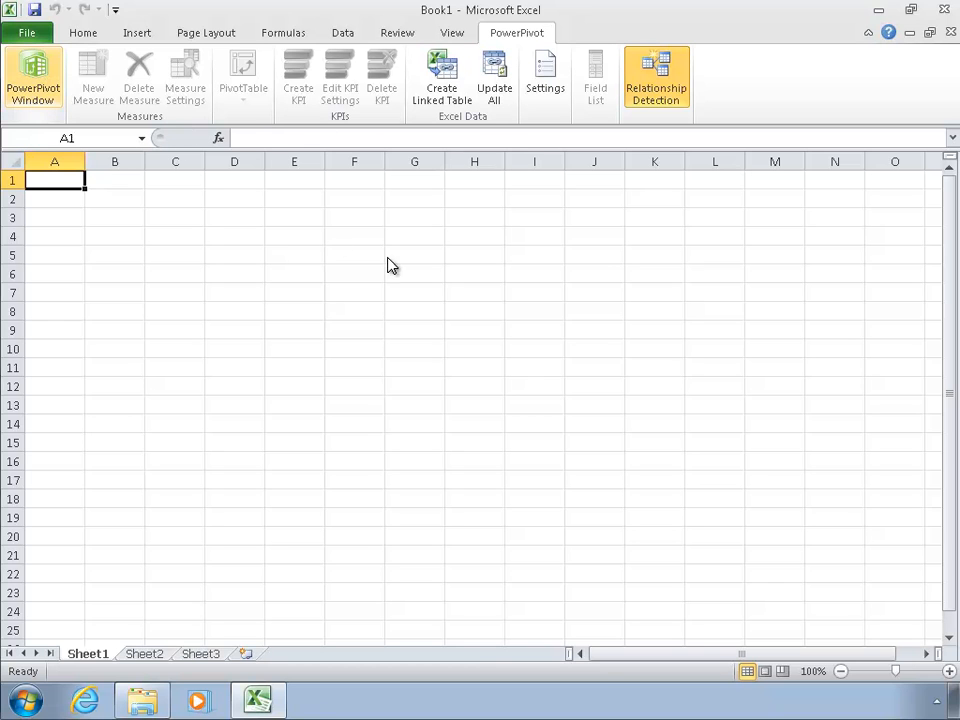
# Step: Launch the empty PowerPivot window and list database sources like SQL Server and Access
pyautogui.click(33, 78)
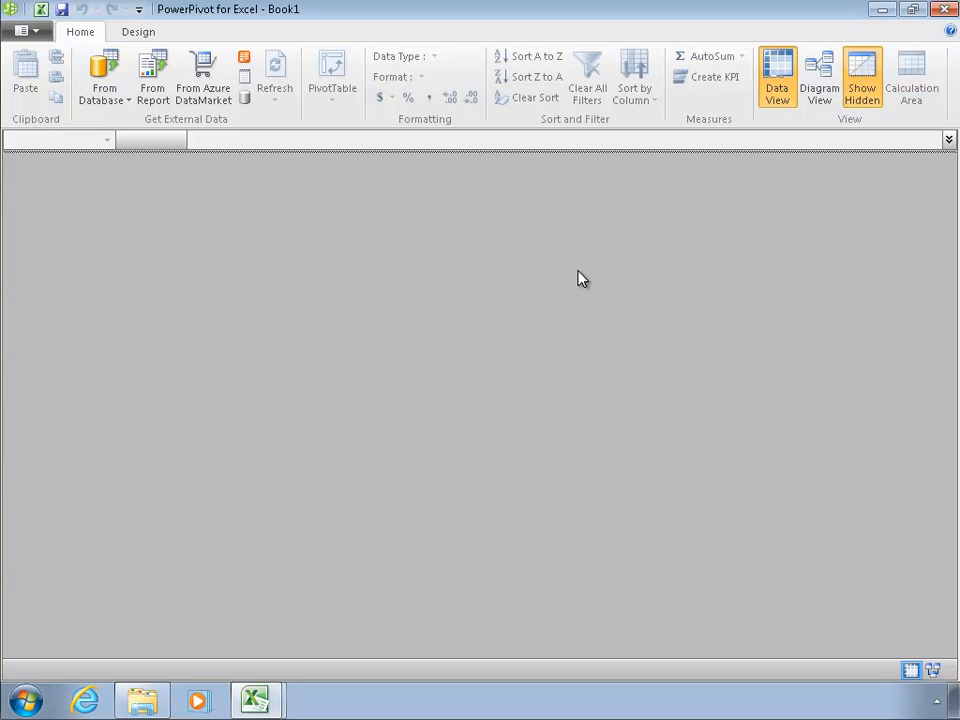
pyautogui.moveTo(401, 233)
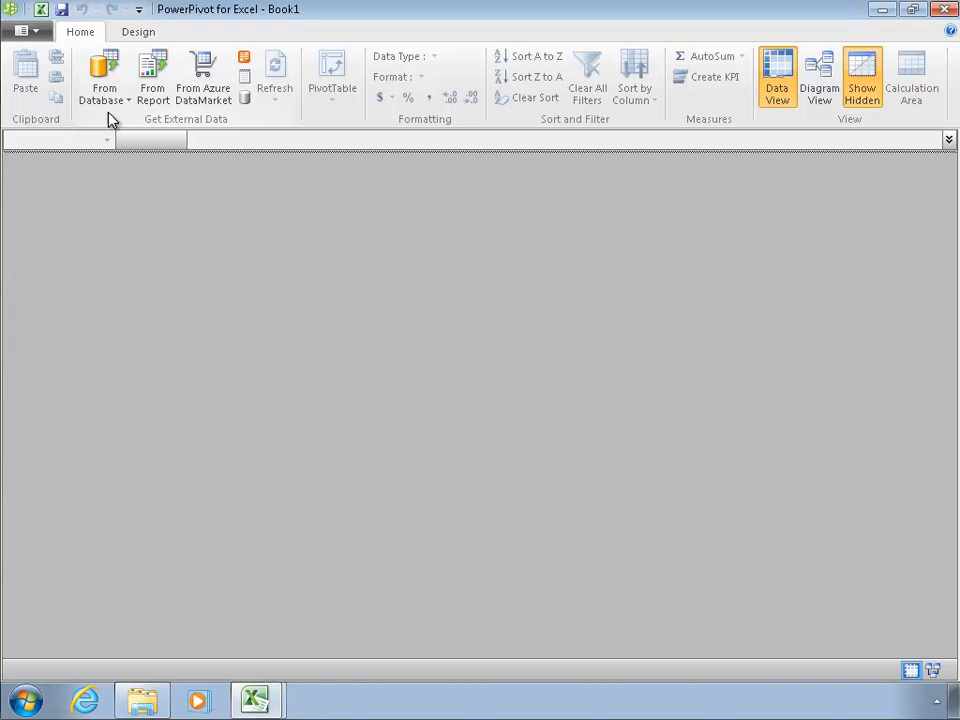
pyautogui.click(104, 75)
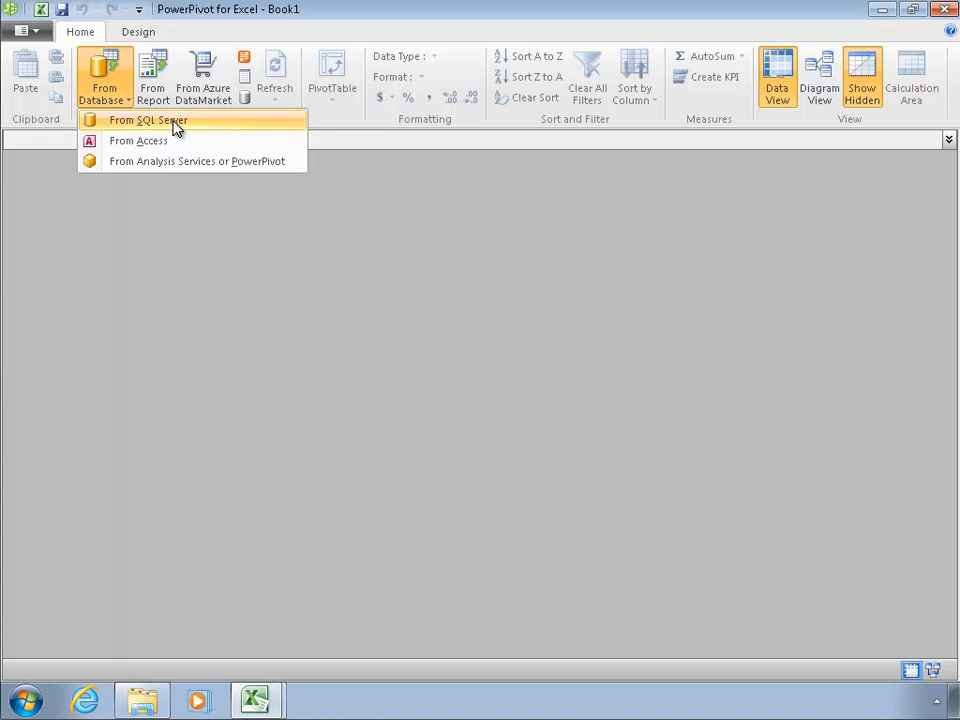
# Step: Connect from SQL Server as 'Contoso' to labsql1.kerr.local, database ContosoRetailDW
pyautogui.click(147, 120)
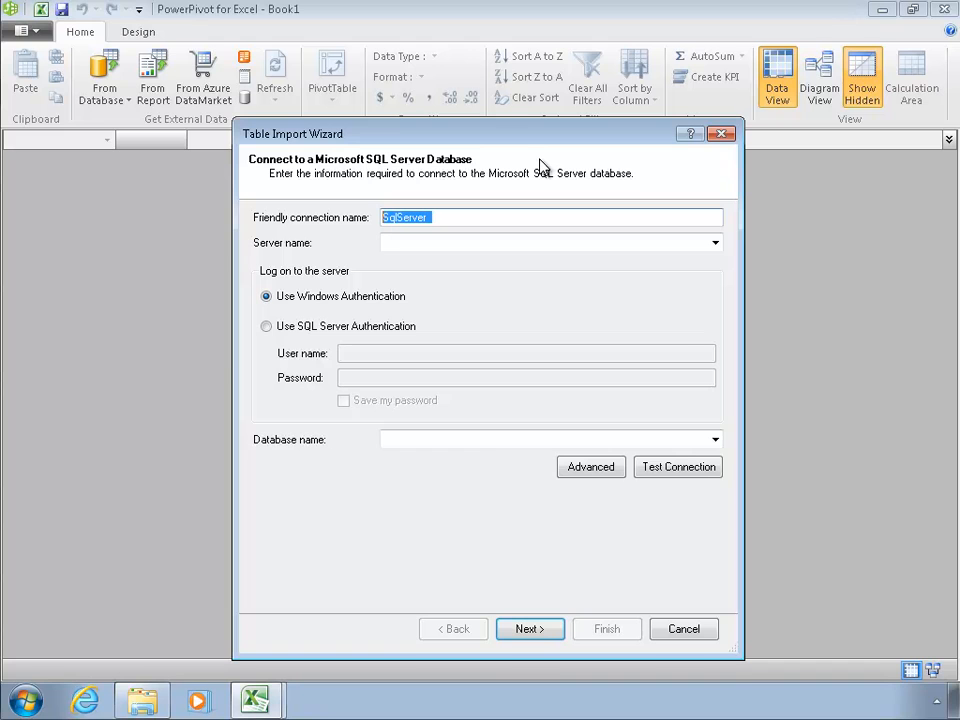
pyautogui.write('Conto')
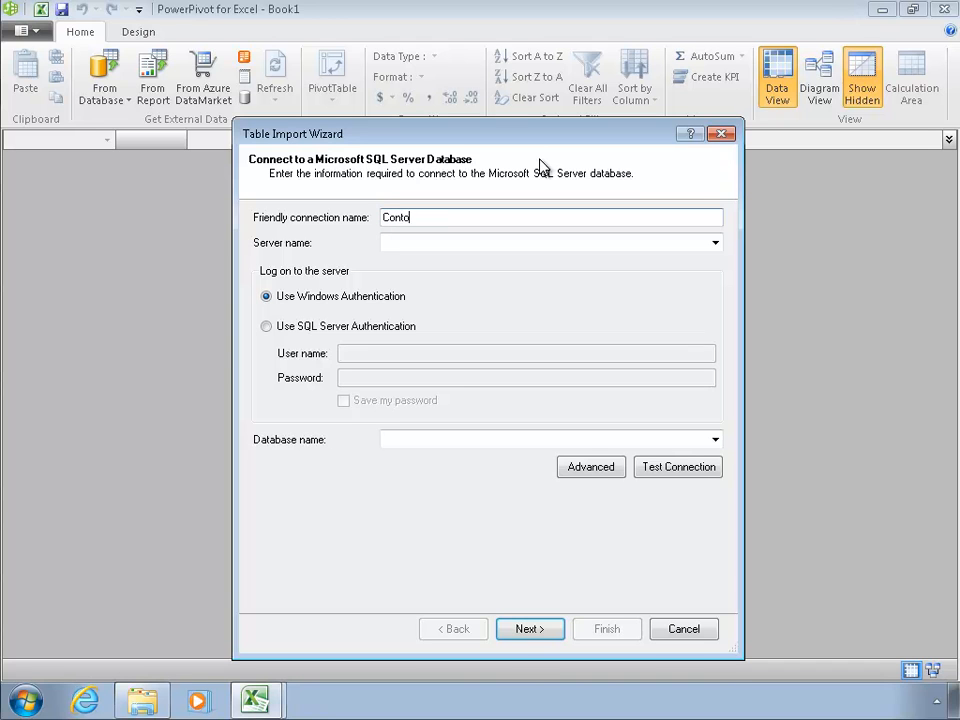
pyautogui.write('so')
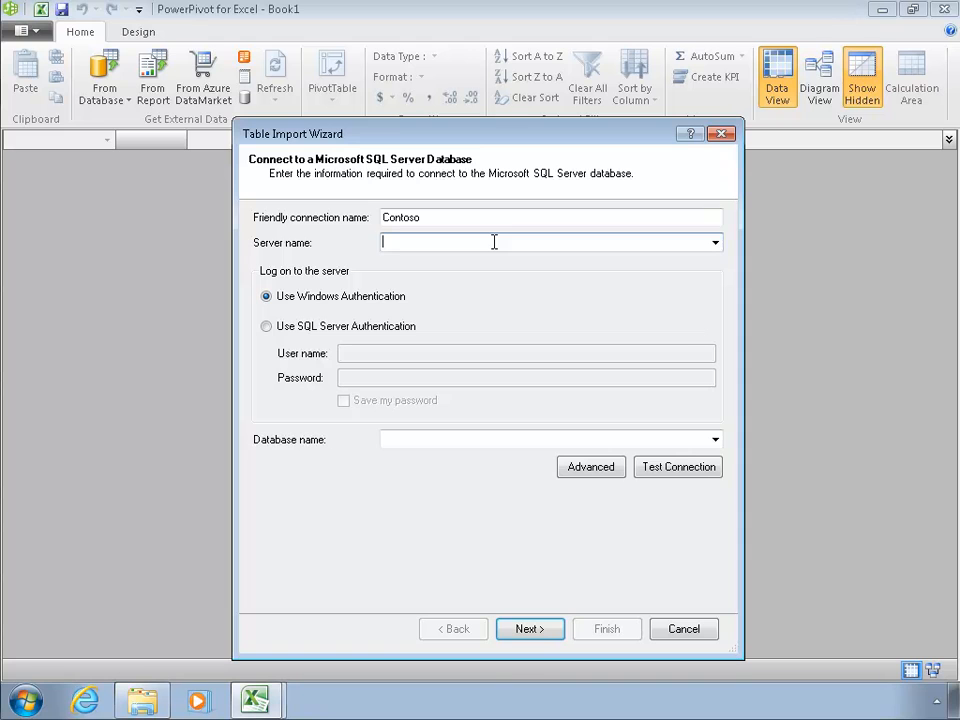
pyautogui.write('labsql1')
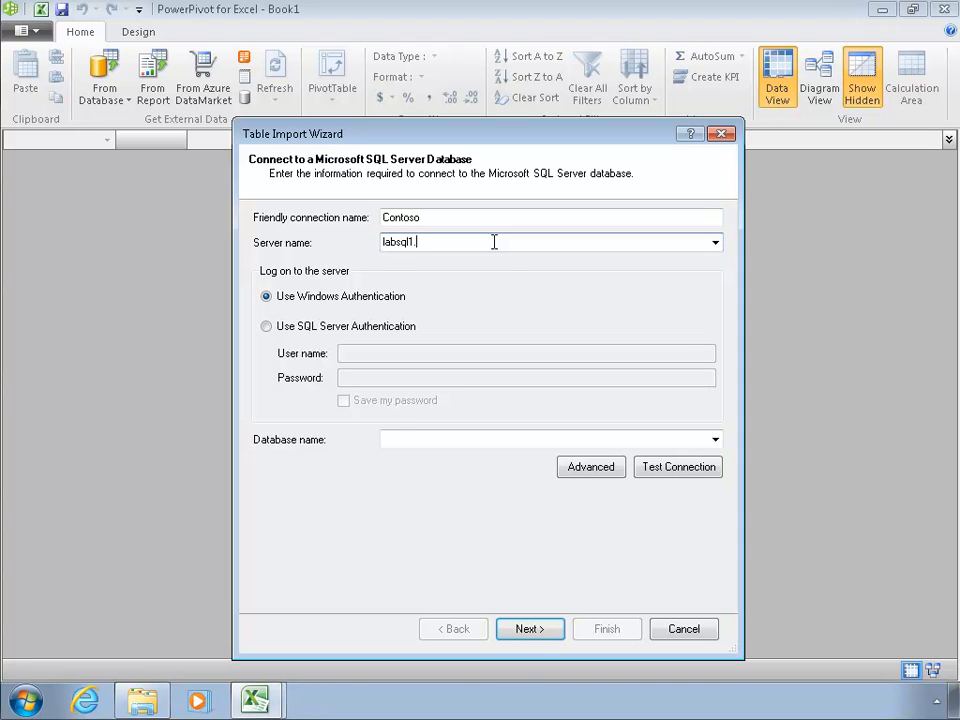
pyautogui.write('.kerr.local')
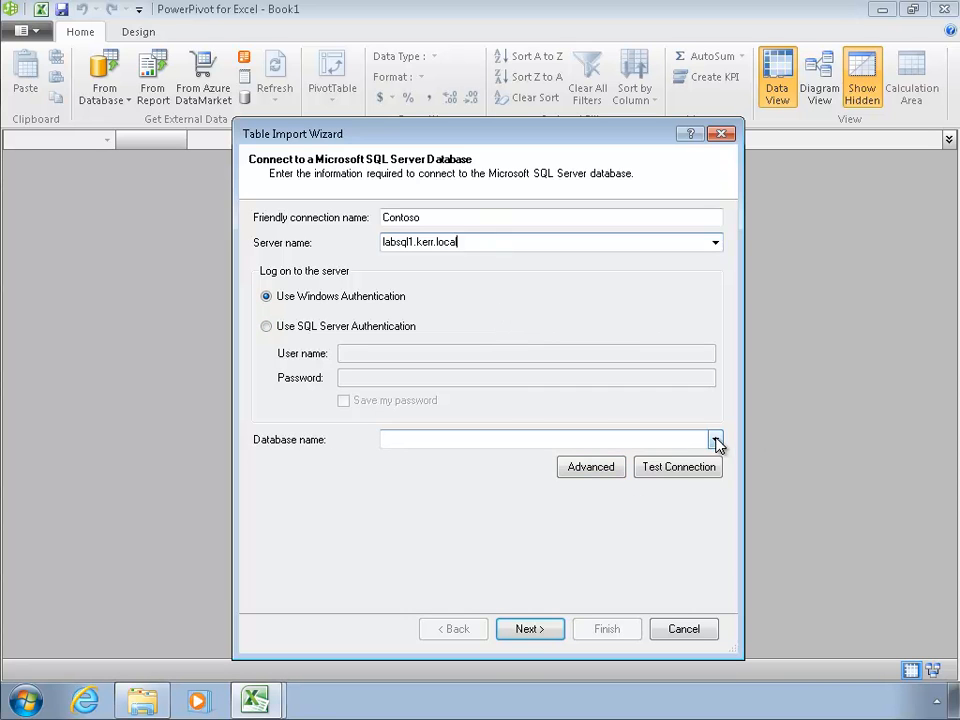
pyautogui.click(715, 439)
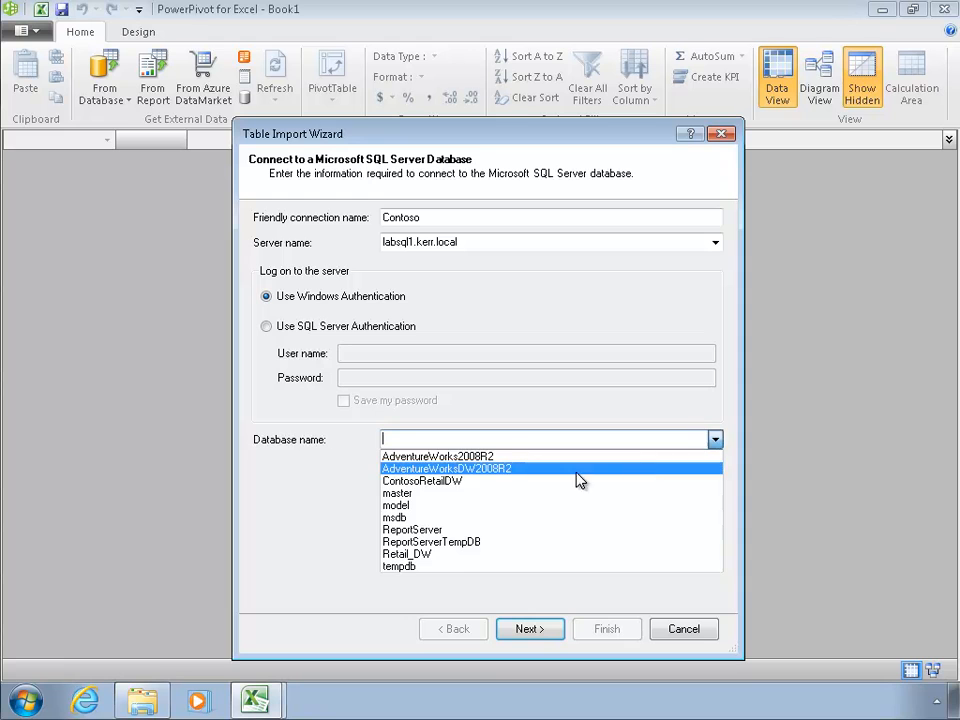
pyautogui.click(422, 481)
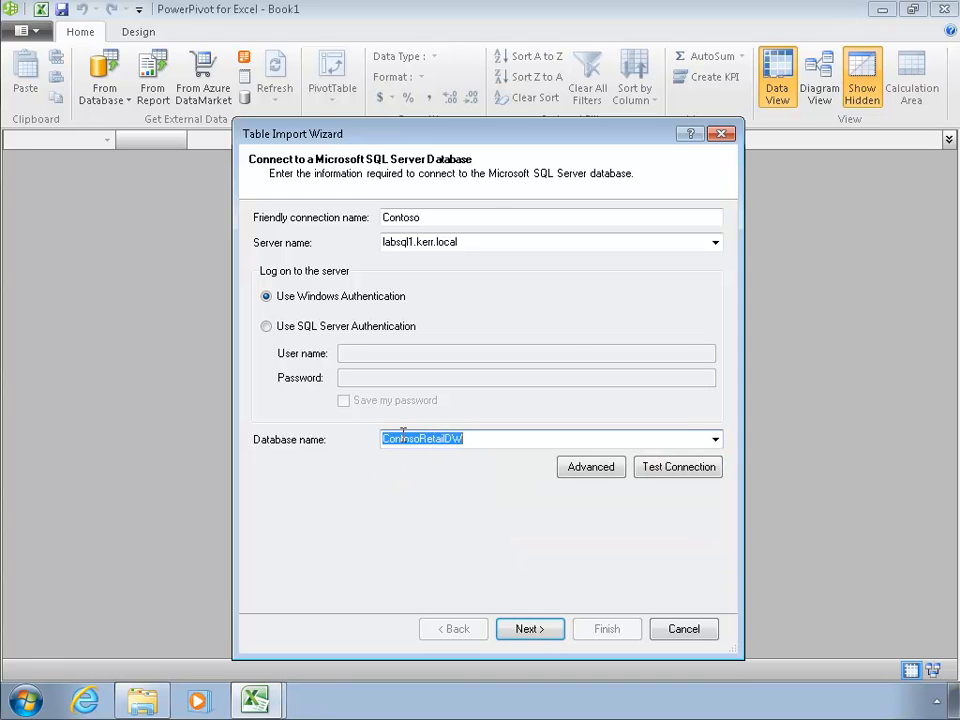
pyautogui.moveTo(474, 479)
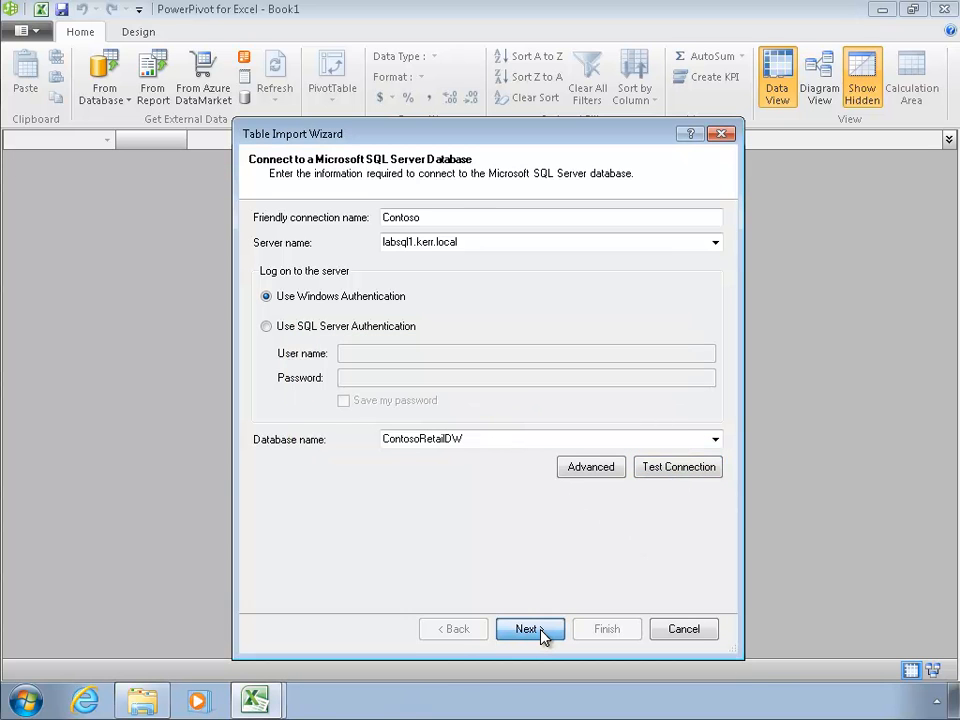
# Step: Accept the connection details, keeping 'Select from a list of tables and views'
pyautogui.click(529, 628)
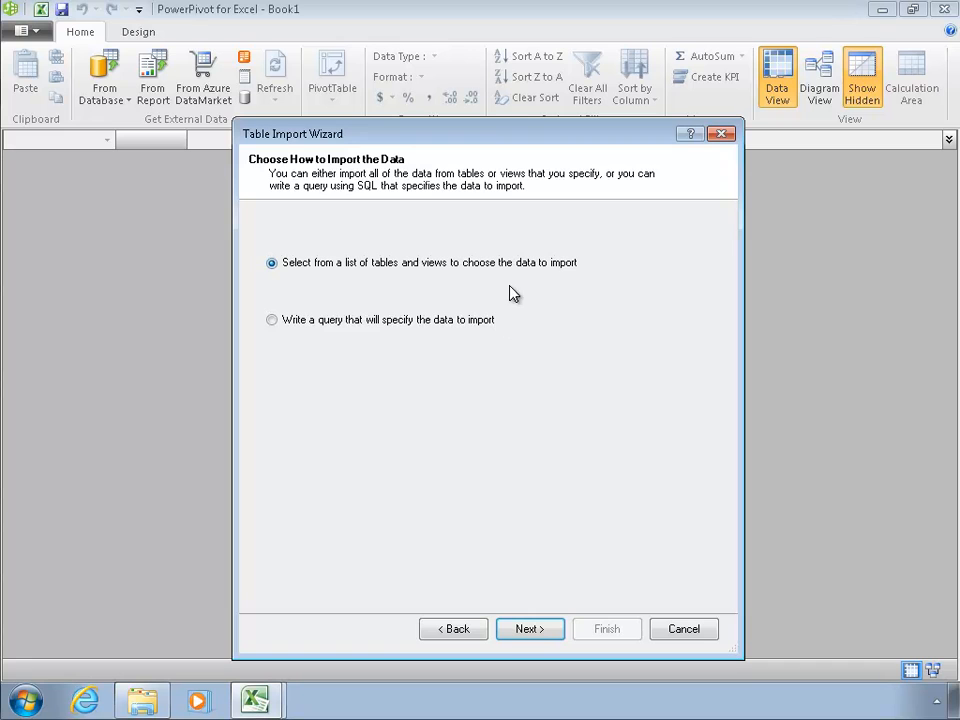
pyautogui.moveTo(462, 283)
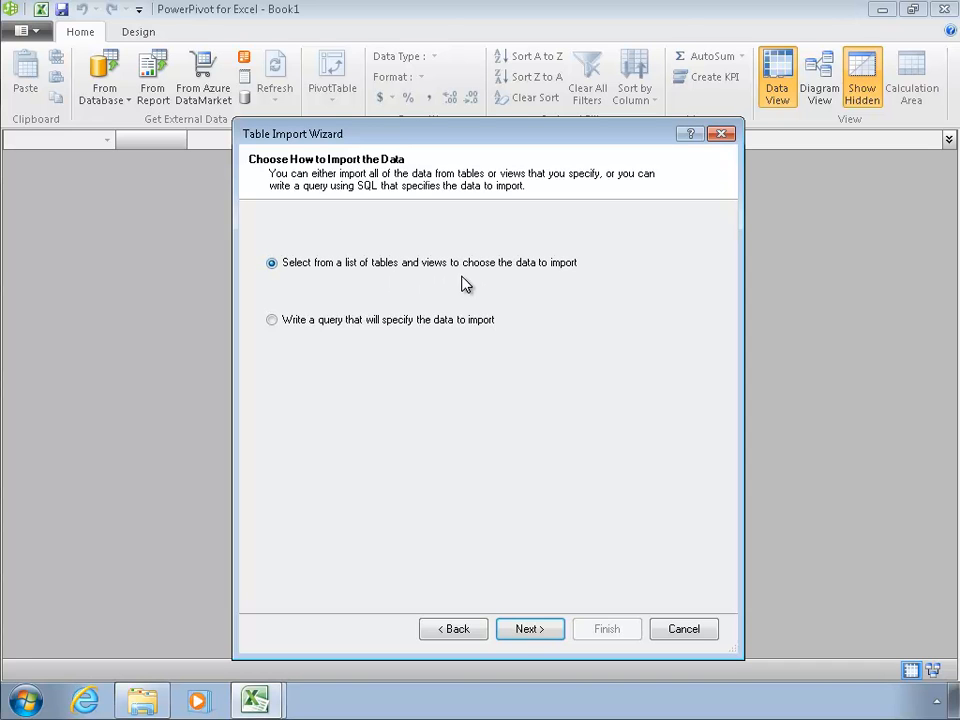
pyautogui.moveTo(547, 280)
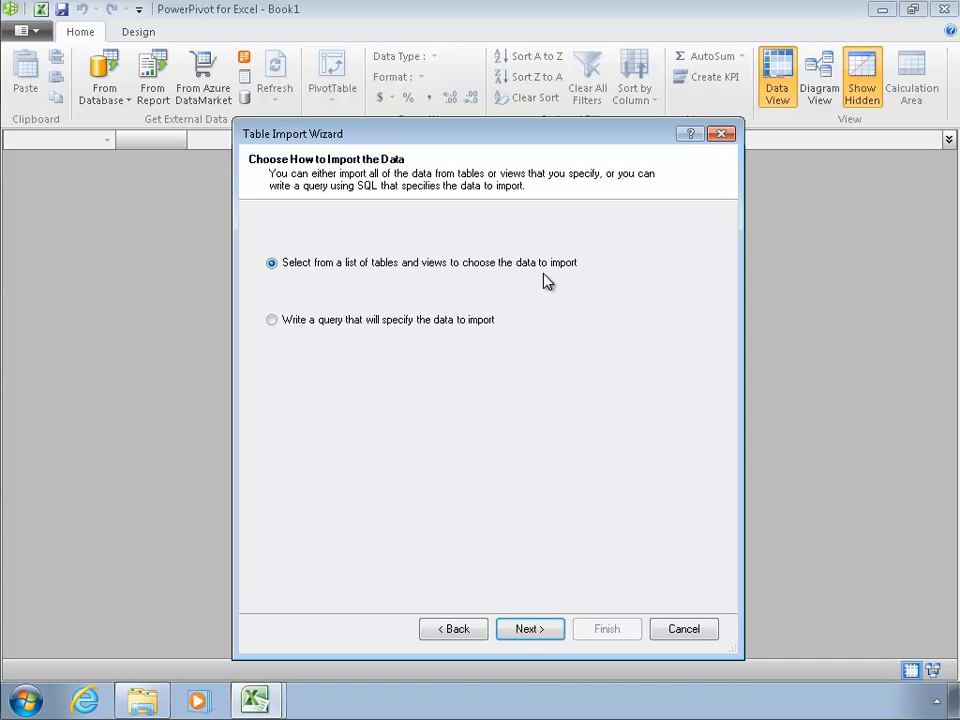
pyautogui.moveTo(476, 348)
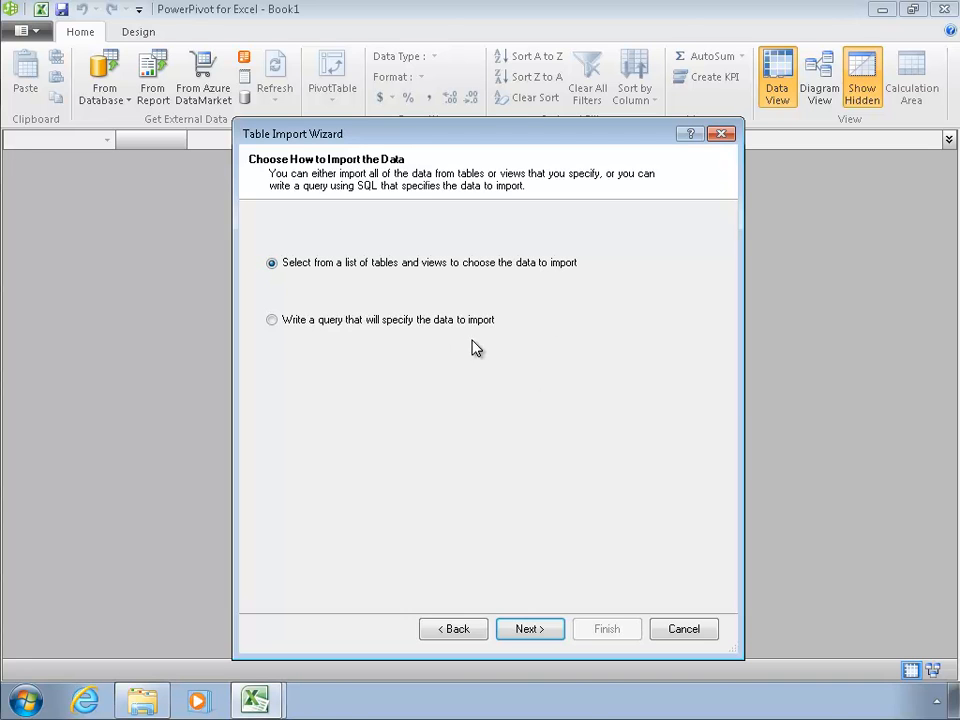
pyautogui.moveTo(446, 346)
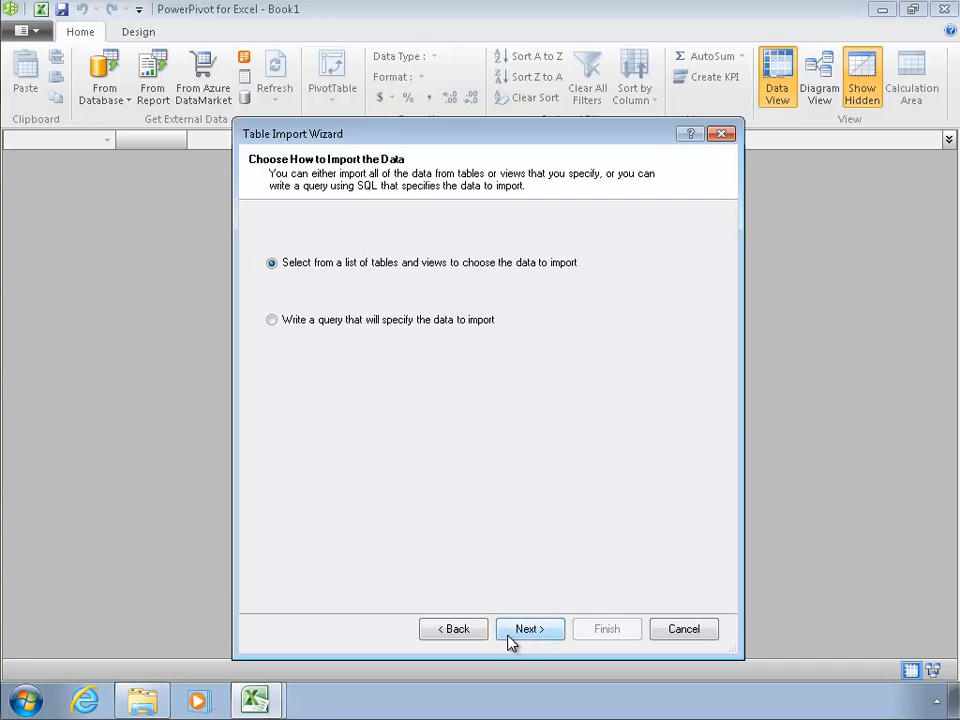
# Step: Check DimChannel, DimDate, DimProduct, DimPromotion, DimStore and FactSales for import
pyautogui.click(529, 628)
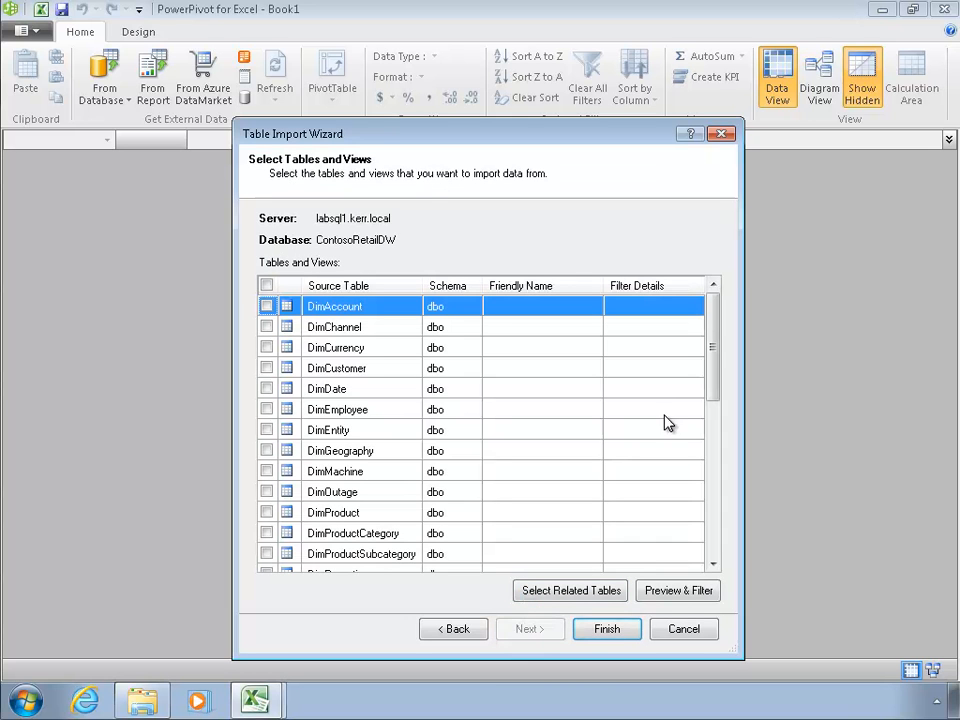
pyautogui.moveTo(677, 398)
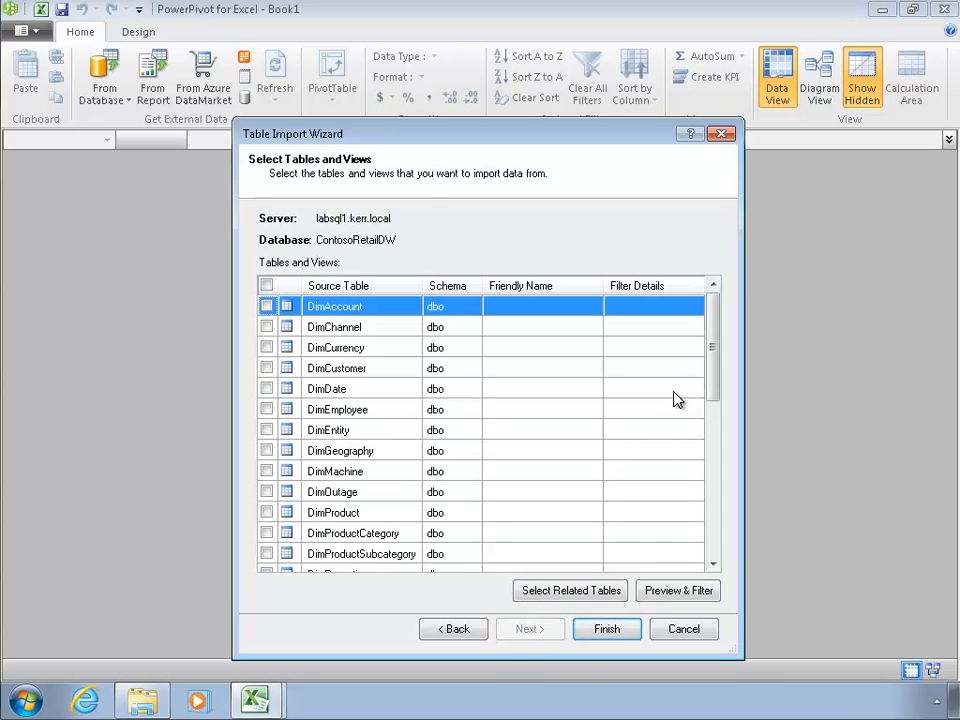
pyautogui.moveTo(355, 327)
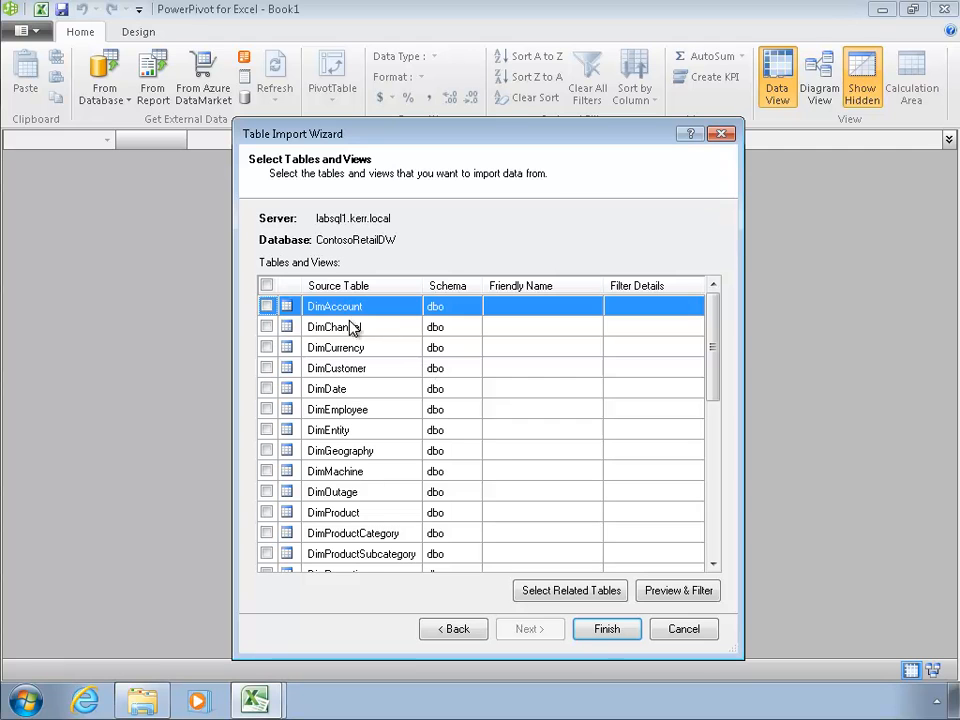
pyautogui.click(267, 327)
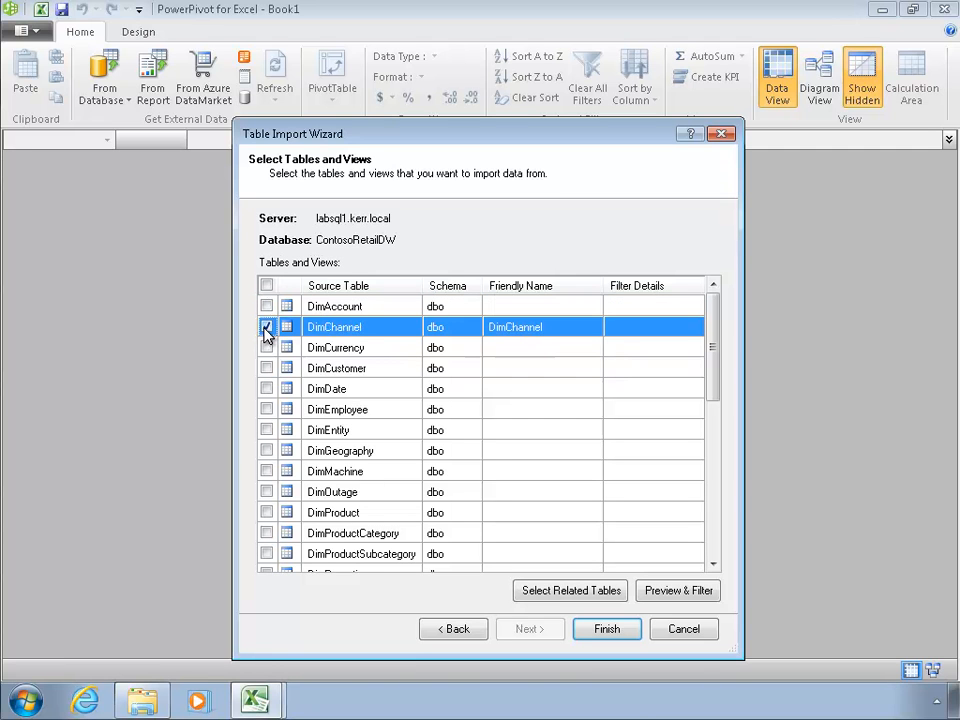
pyautogui.click(266, 388)
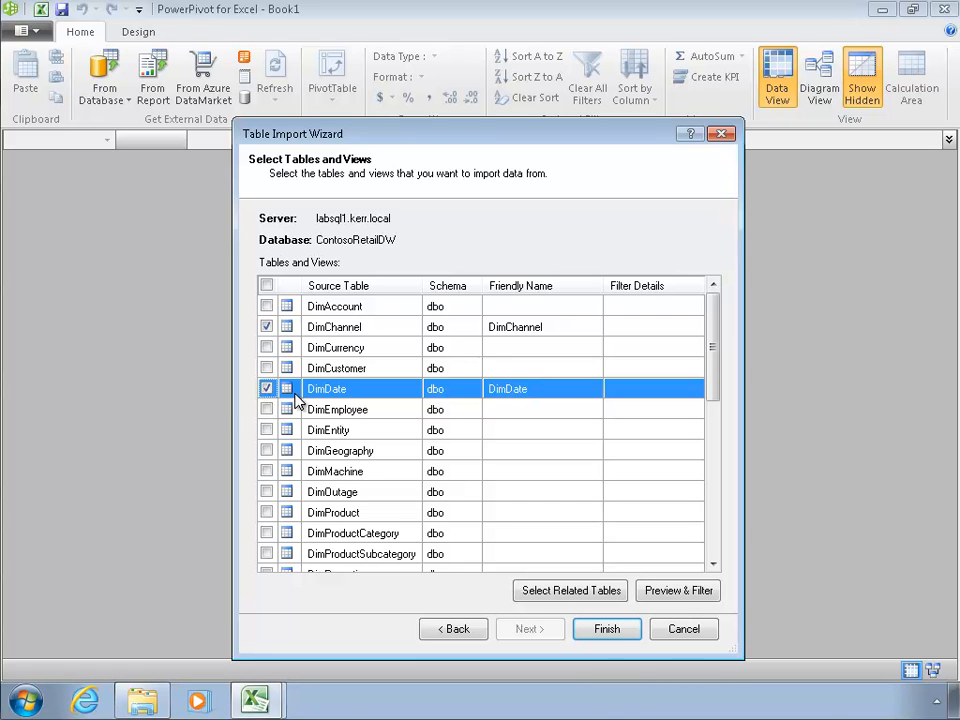
pyautogui.moveTo(260, 445)
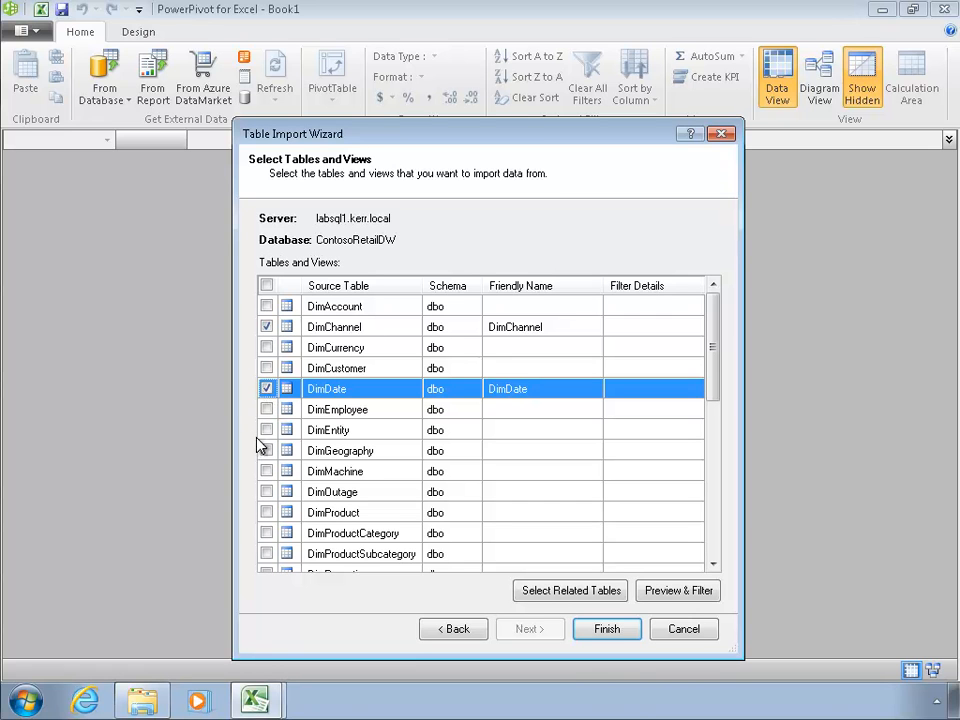
pyautogui.moveTo(281, 512)
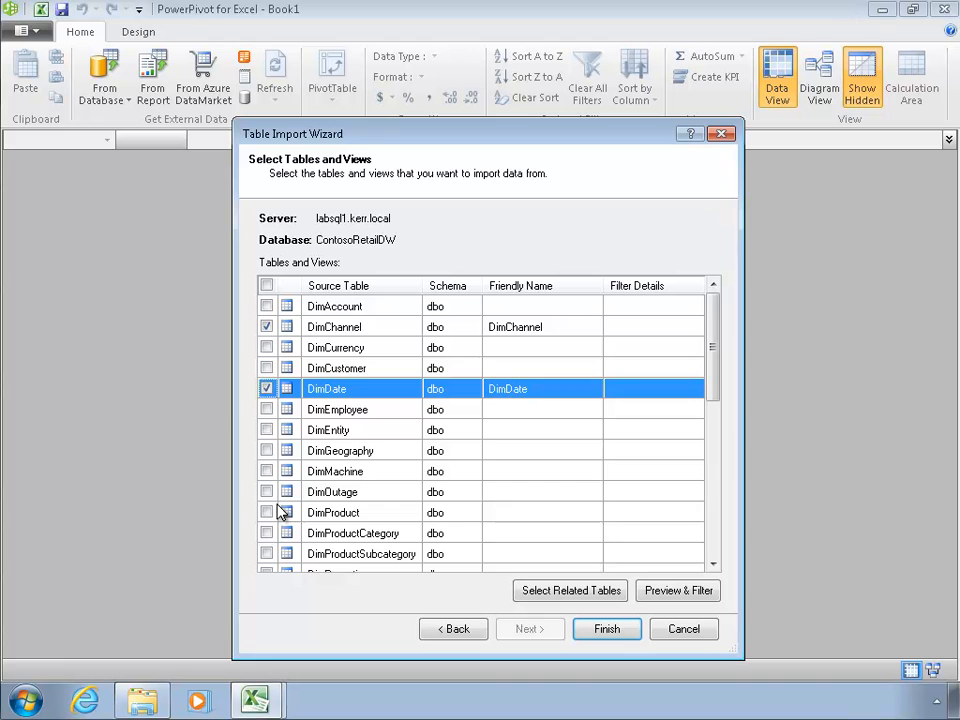
pyautogui.click(267, 512)
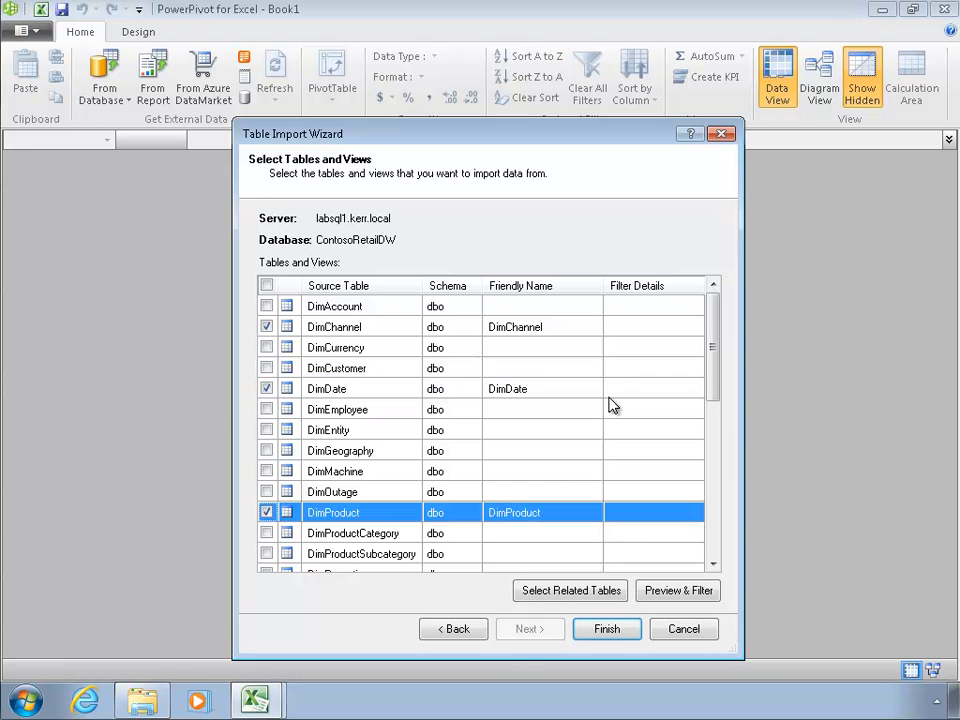
pyautogui.scroll(-3)
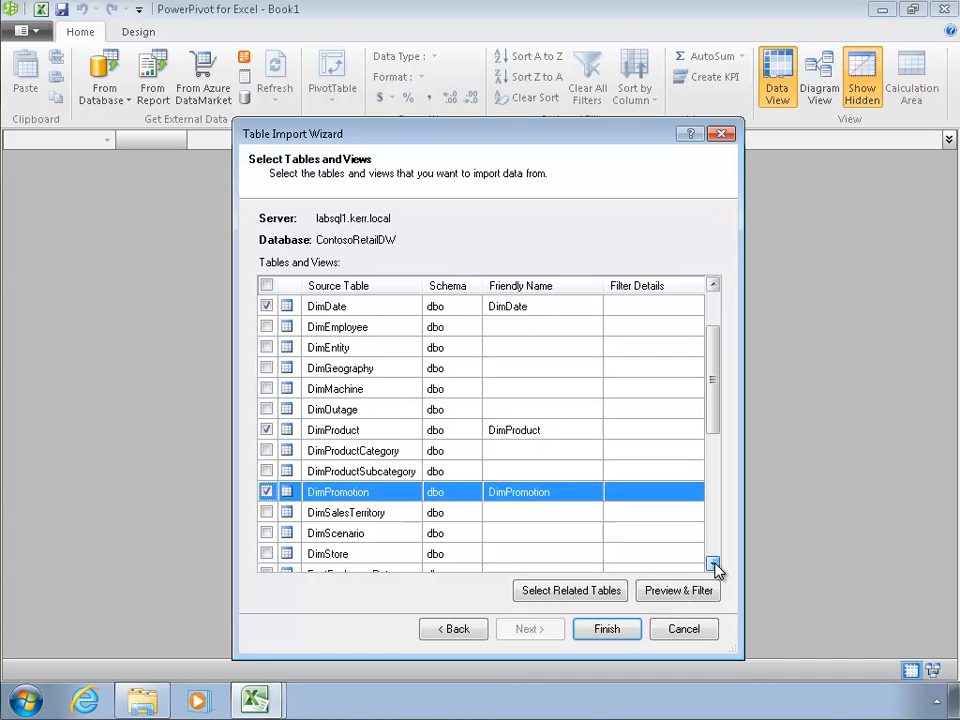
pyautogui.click(713, 565)
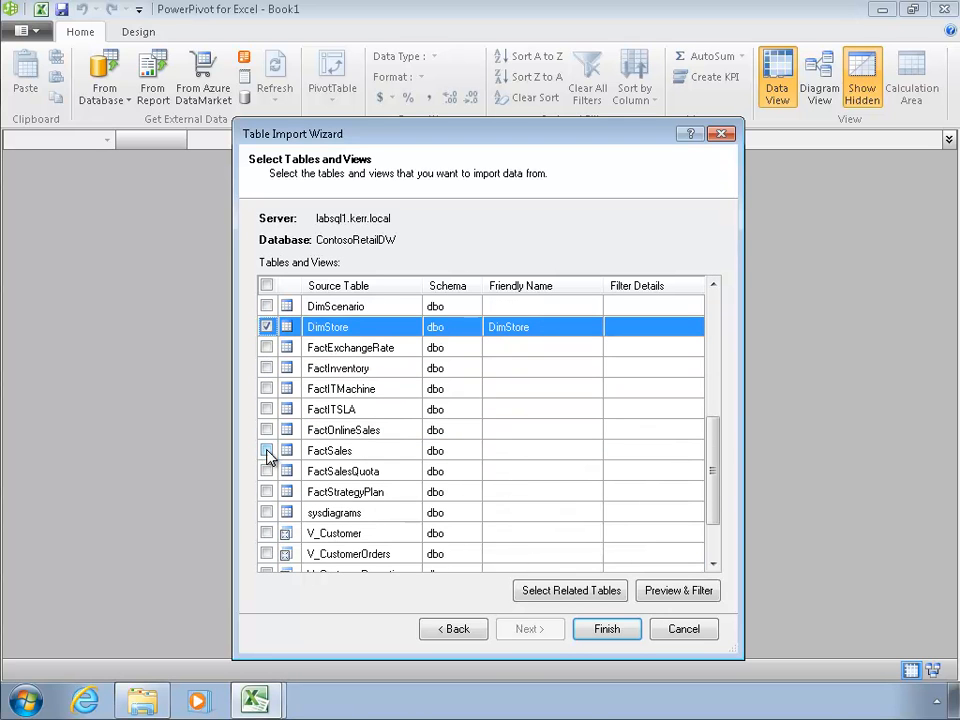
pyautogui.click(266, 450)
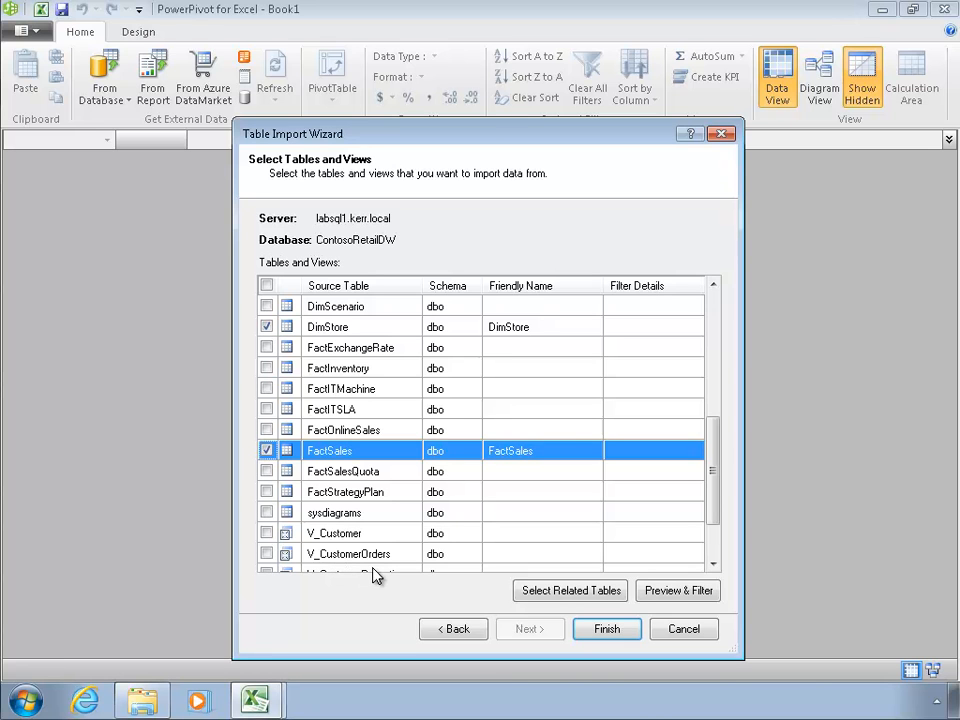
pyautogui.moveTo(600, 418)
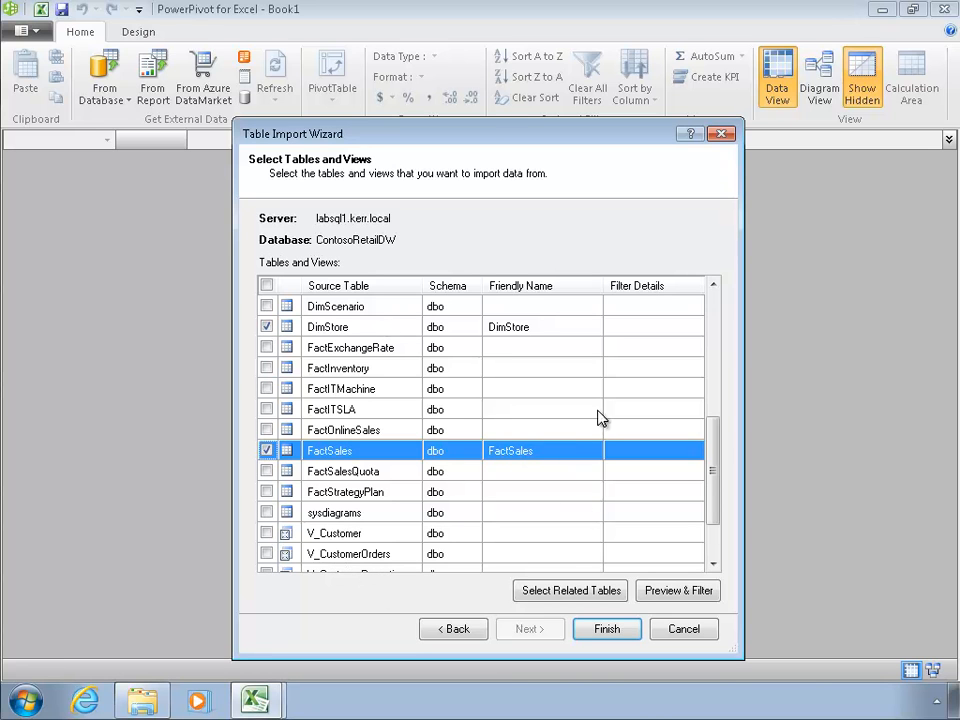
pyautogui.scroll(-3)
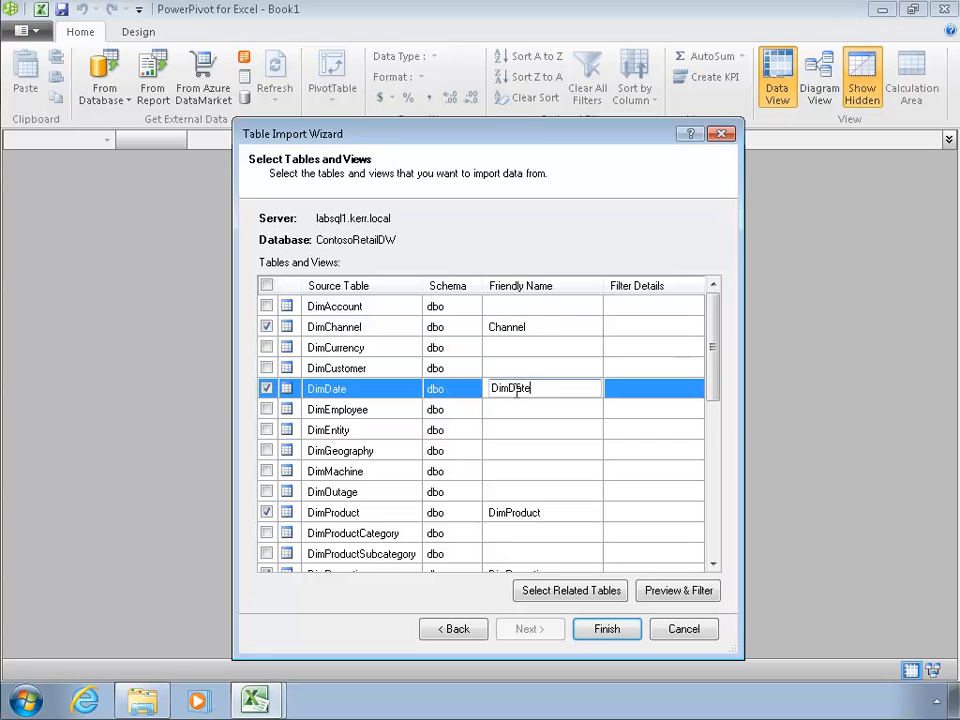
# Step: Rename DimProduct's friendly name to 'Product' and review the remaining table names
pyautogui.doubleClick(510, 388)
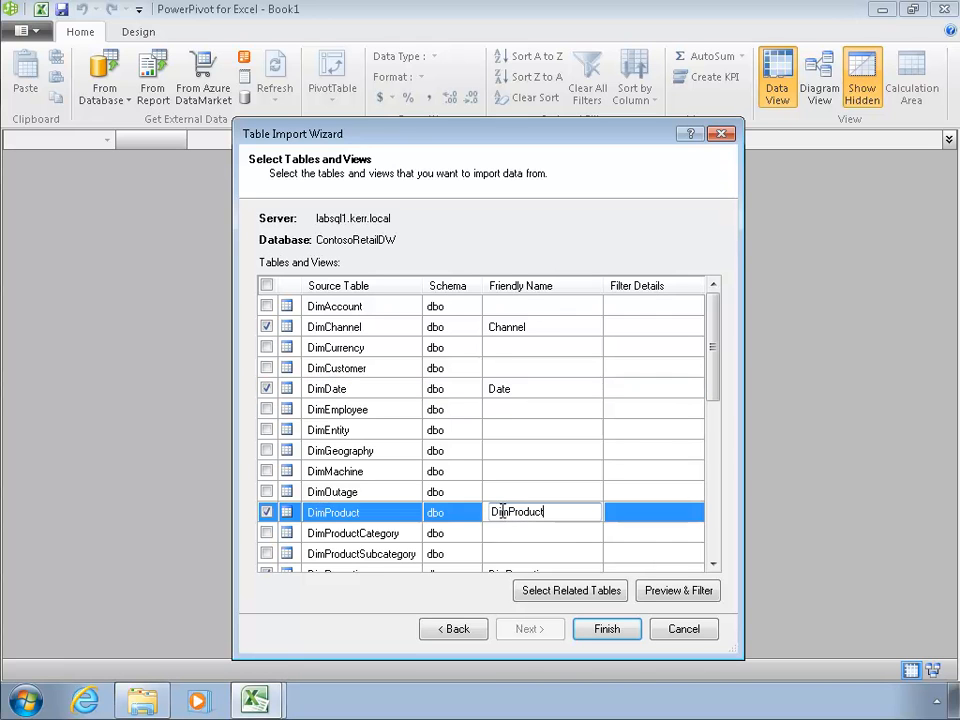
pyautogui.write('Product')
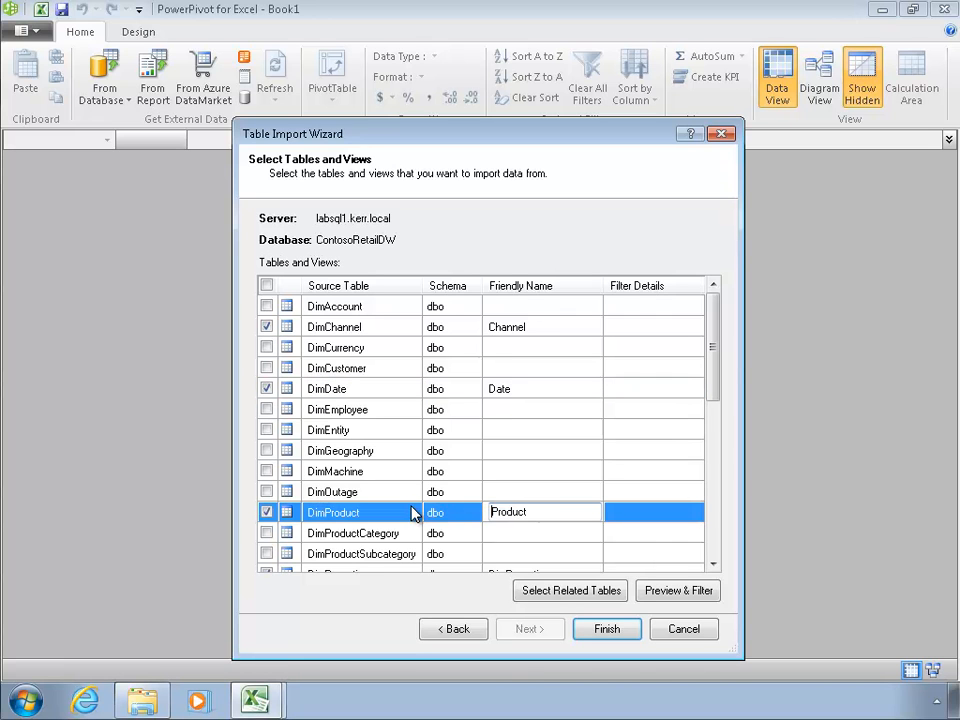
pyautogui.scroll(-3)
pyautogui.write('Sales')
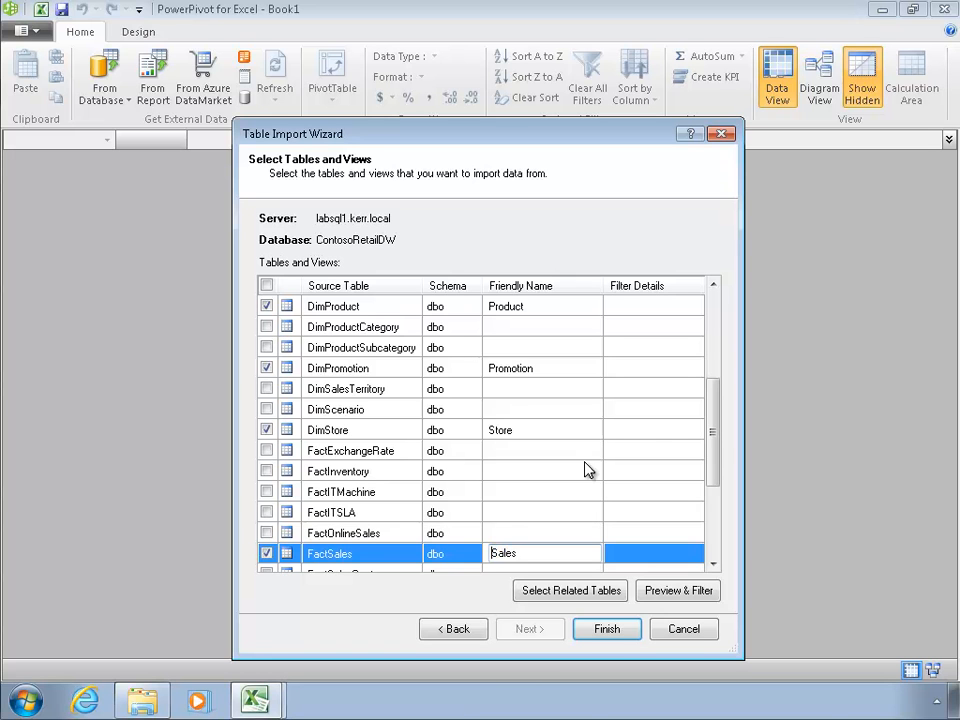
pyautogui.scroll(-3)
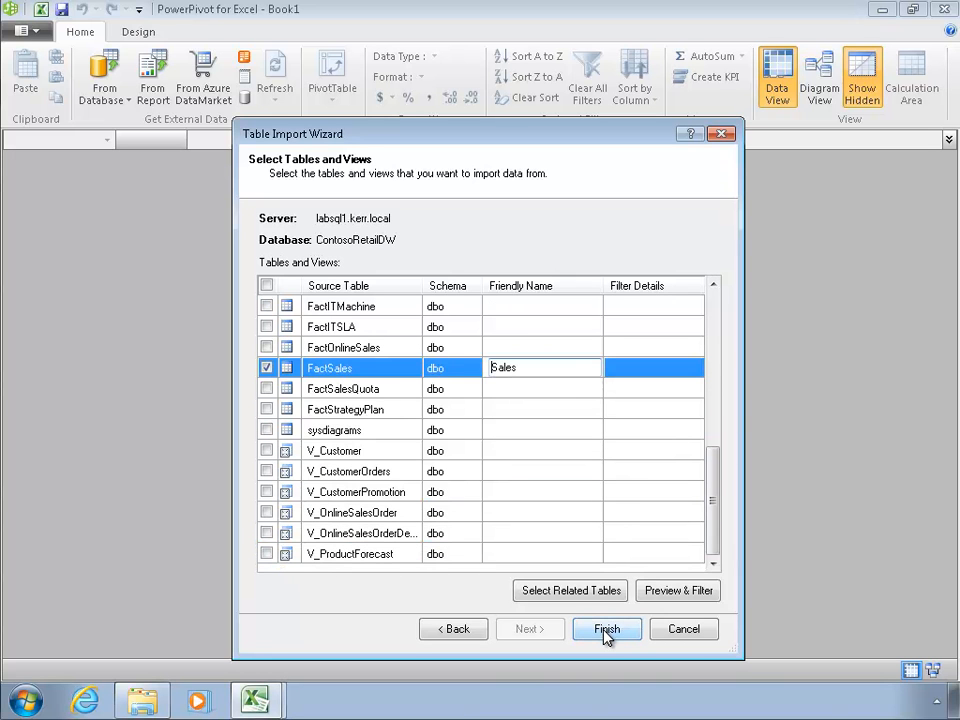
# Step: Finish the six-table import, review the detected relationship details, and close the wizard
pyautogui.click(606, 628)
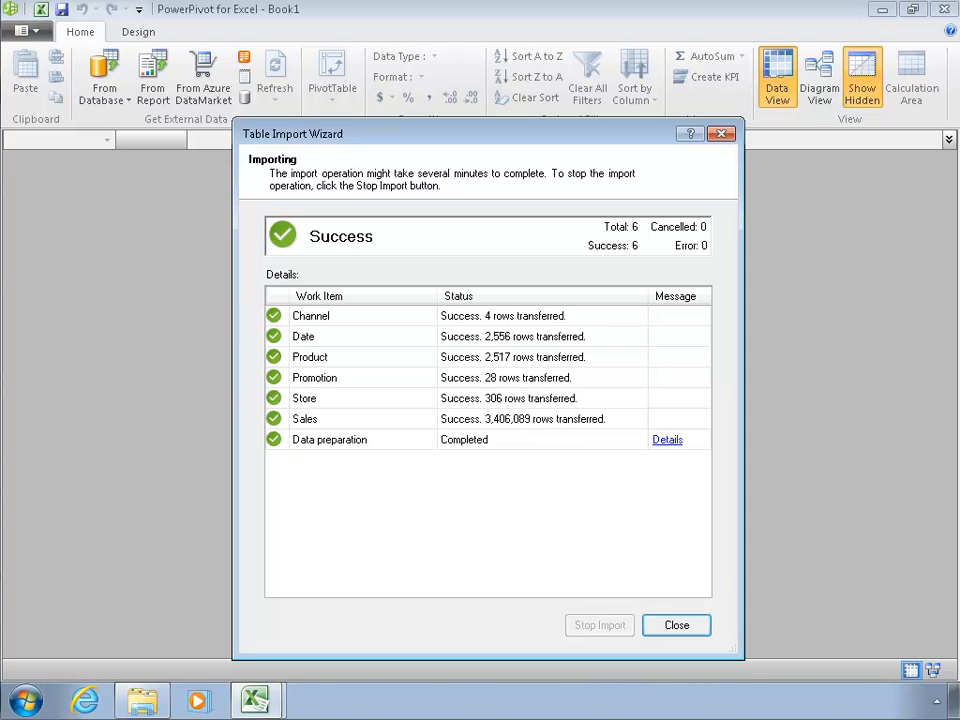
pyautogui.moveTo(667, 440)
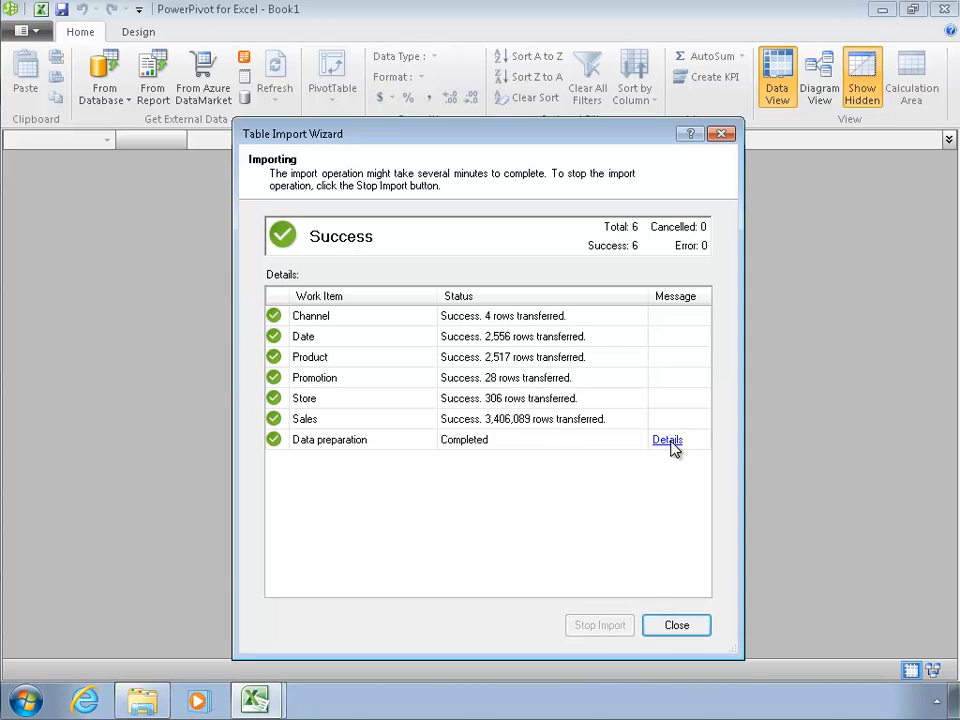
pyautogui.click(667, 440)
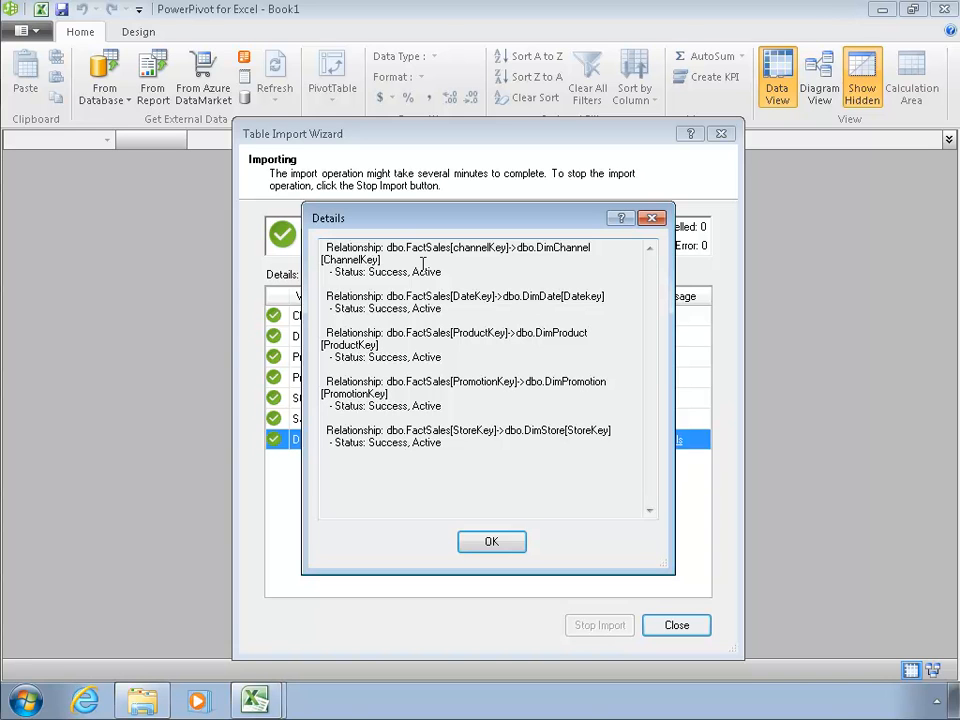
pyautogui.moveTo(578, 530)
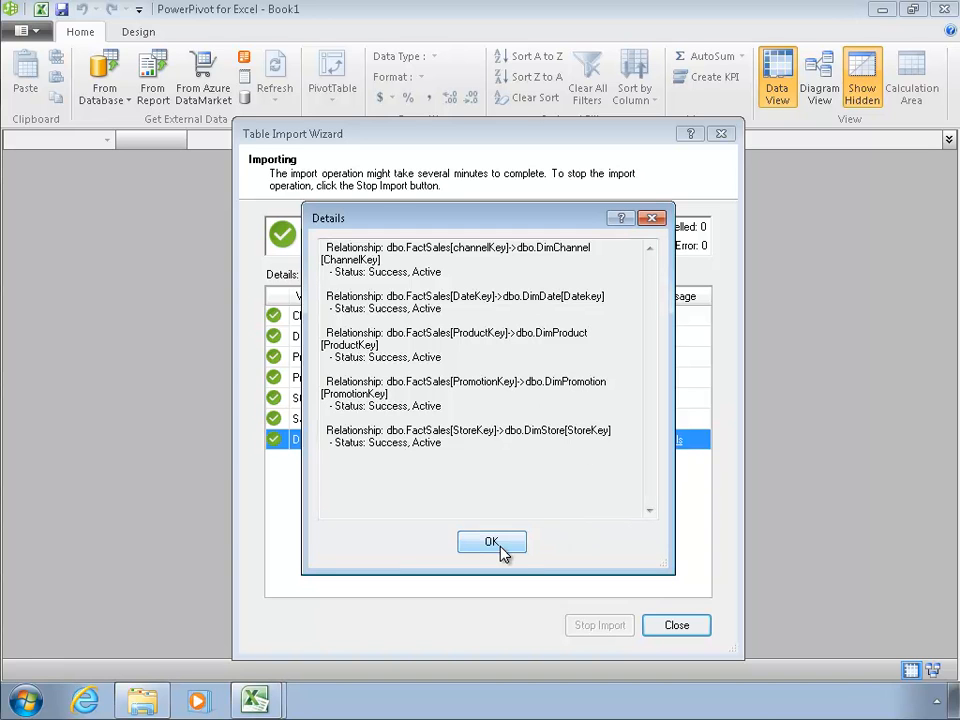
pyautogui.click(491, 541)
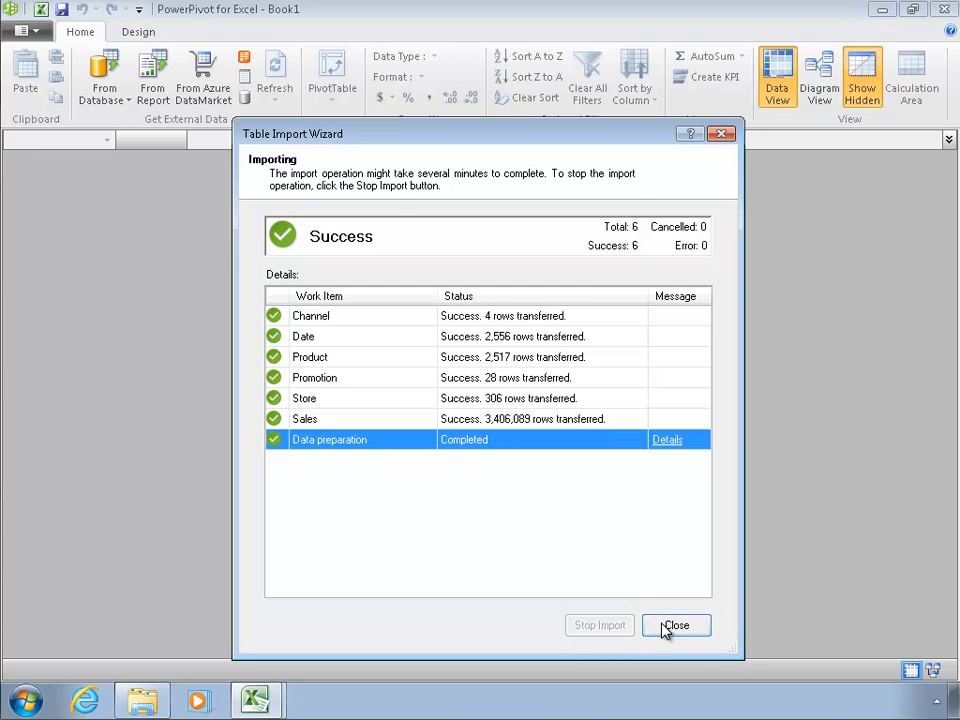
pyautogui.click(676, 625)
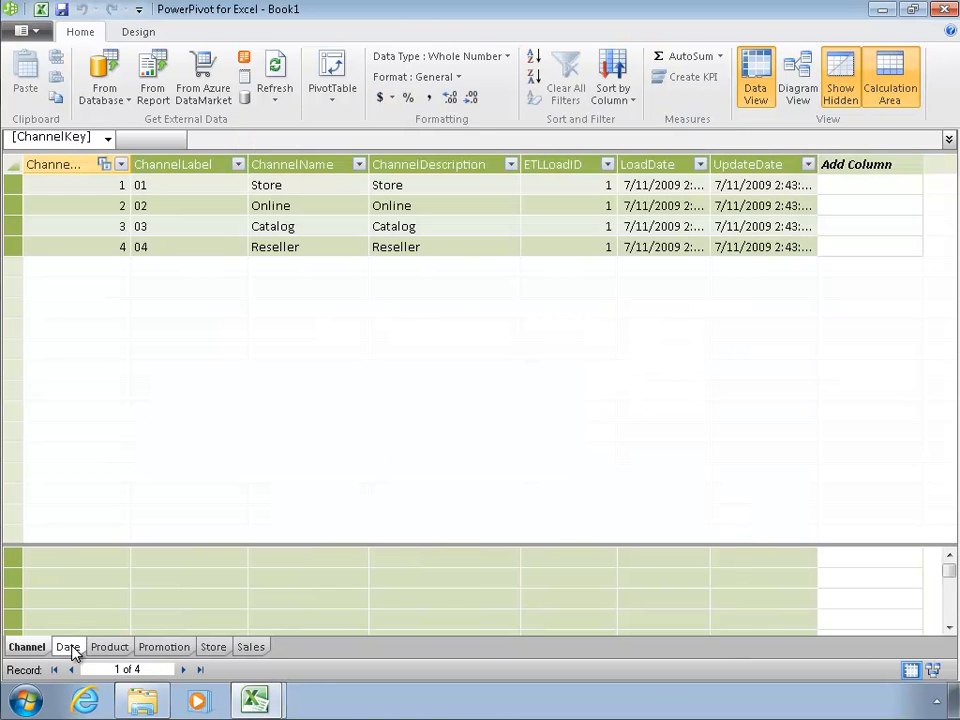
# Step: Browse the Date, Sales, Channel and Product tables, then switch to Diagram View
pyautogui.click(112, 646)
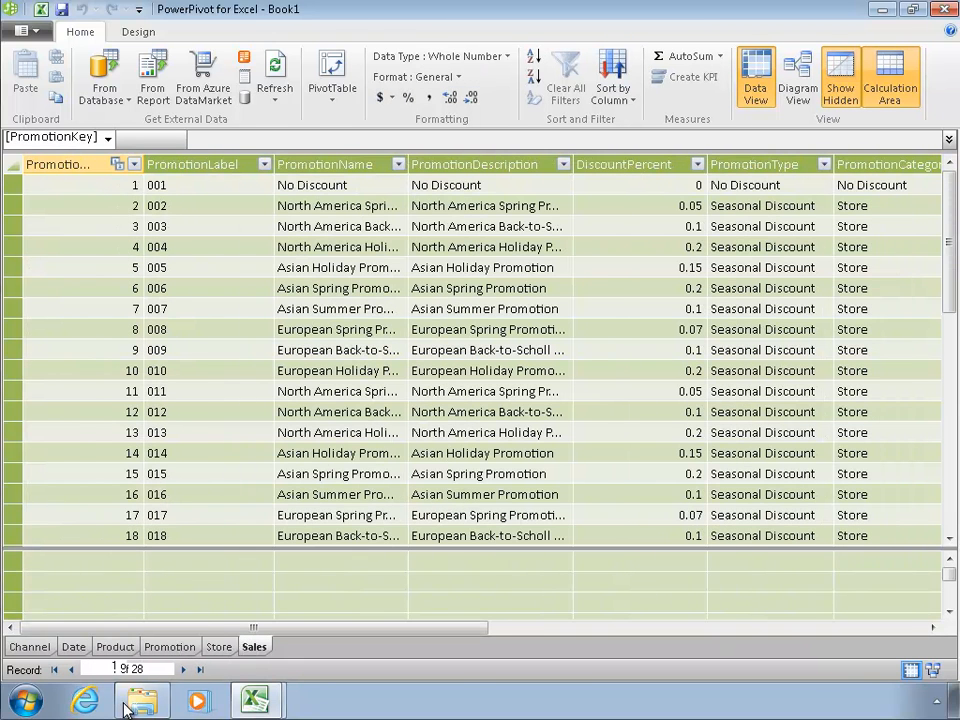
pyautogui.click(254, 646)
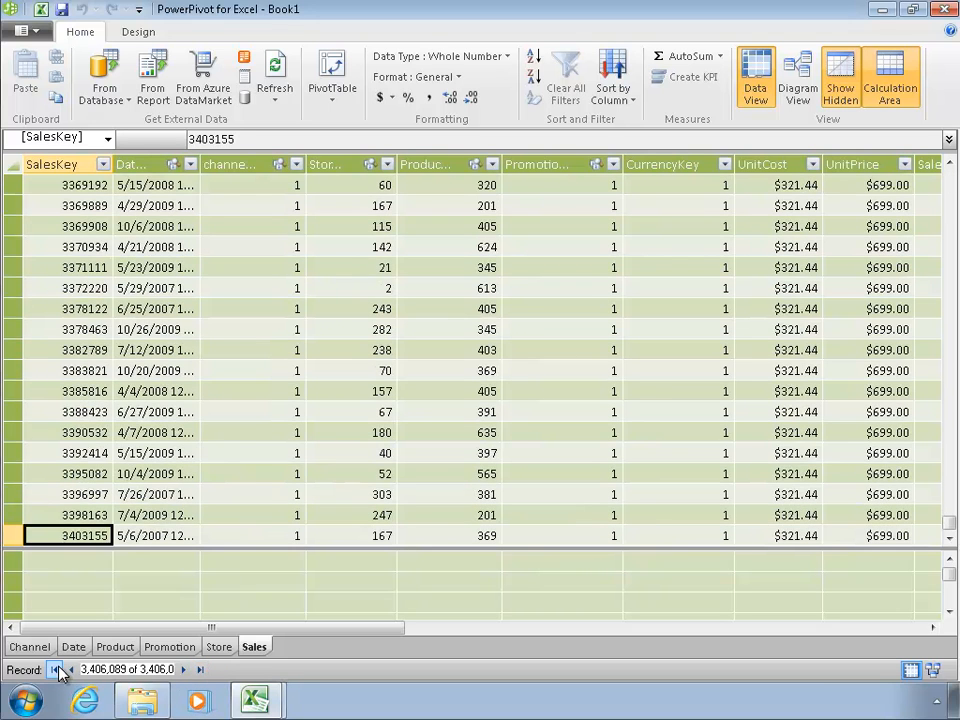
pyautogui.click(57, 669)
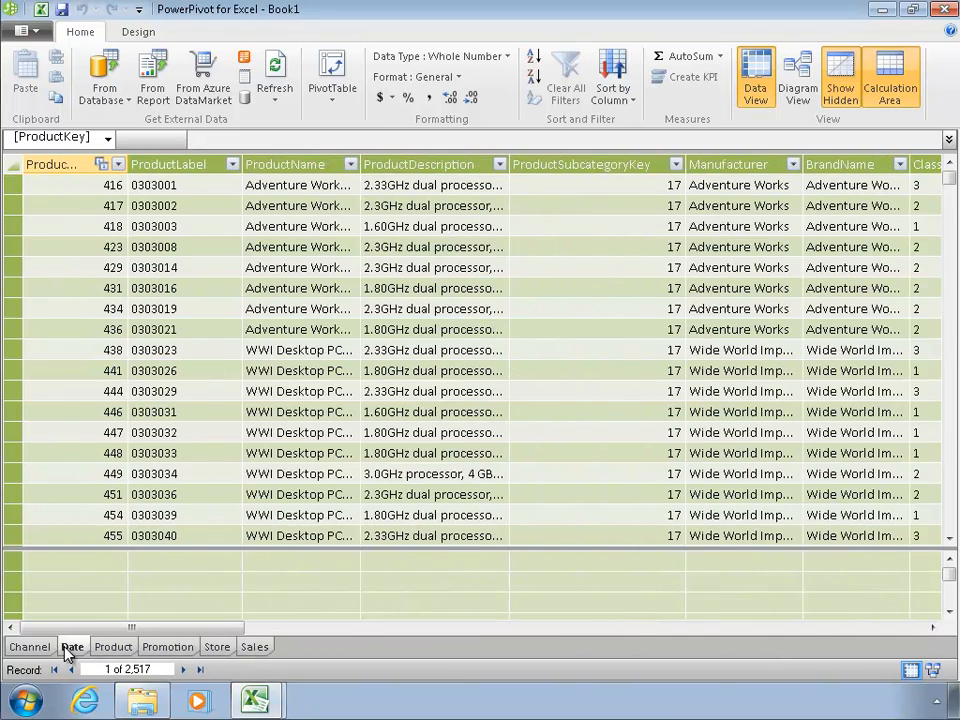
pyautogui.click(27, 646)
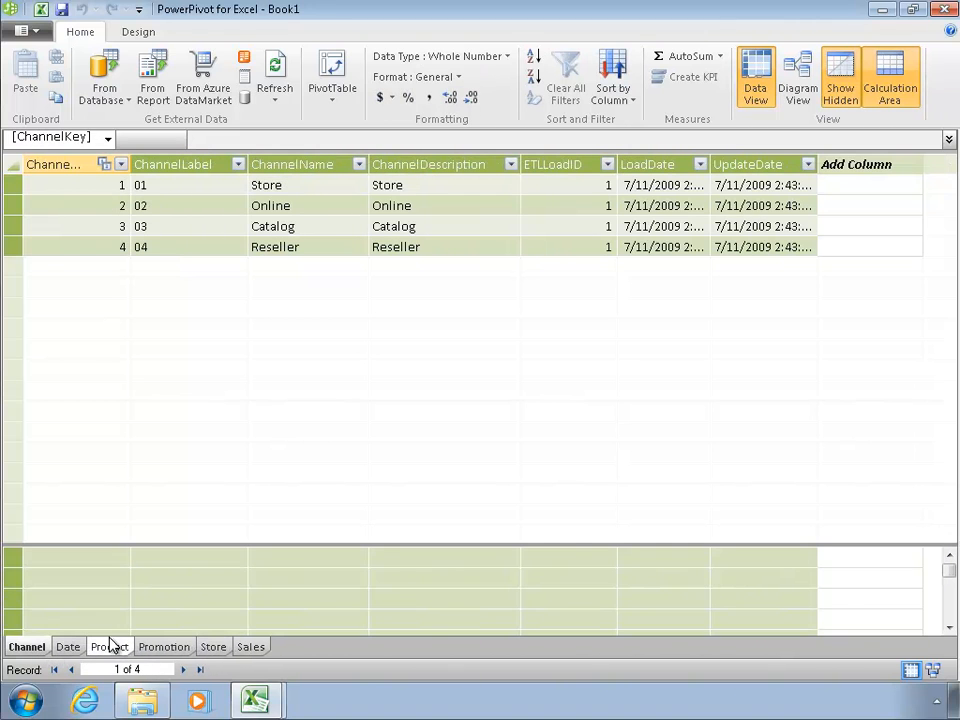
pyautogui.click(113, 646)
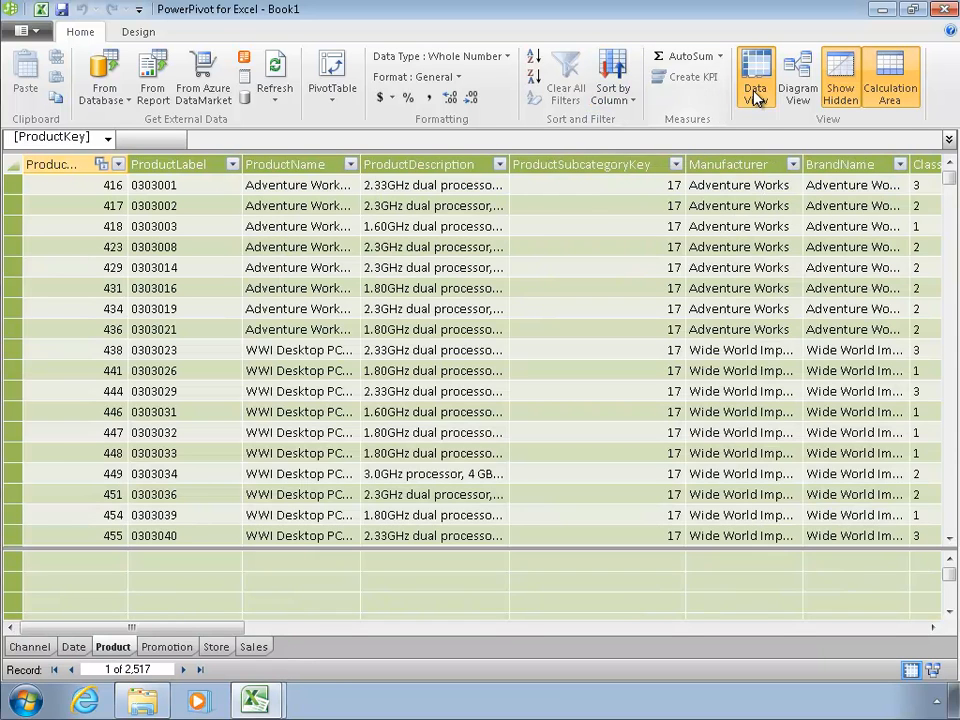
pyautogui.click(797, 77)
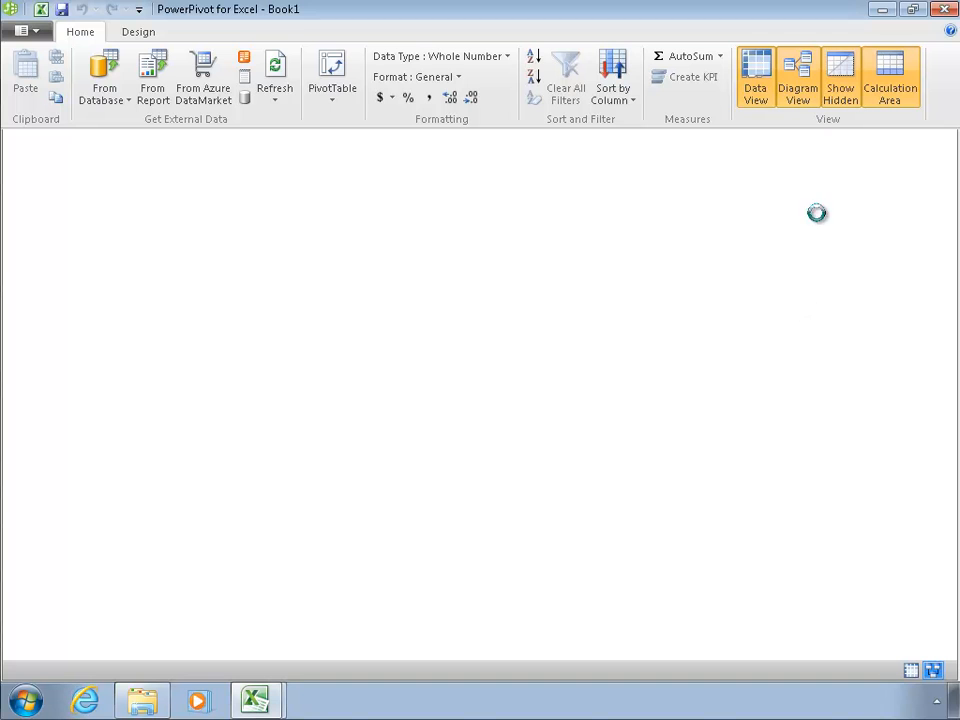
pyautogui.moveTo(828, 247)
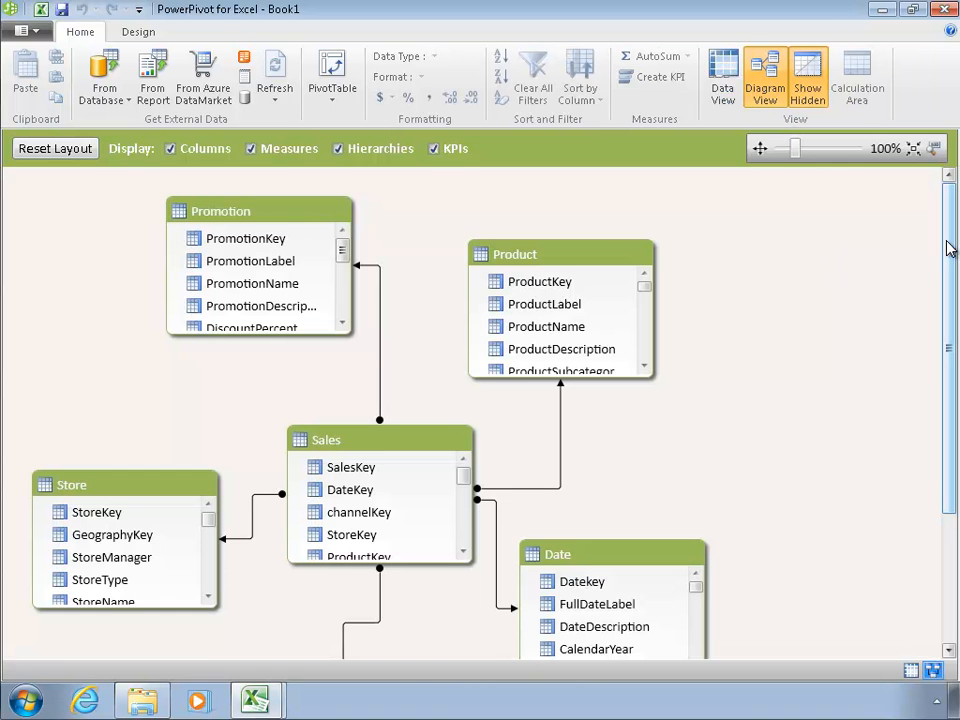
pyautogui.scroll(-3)
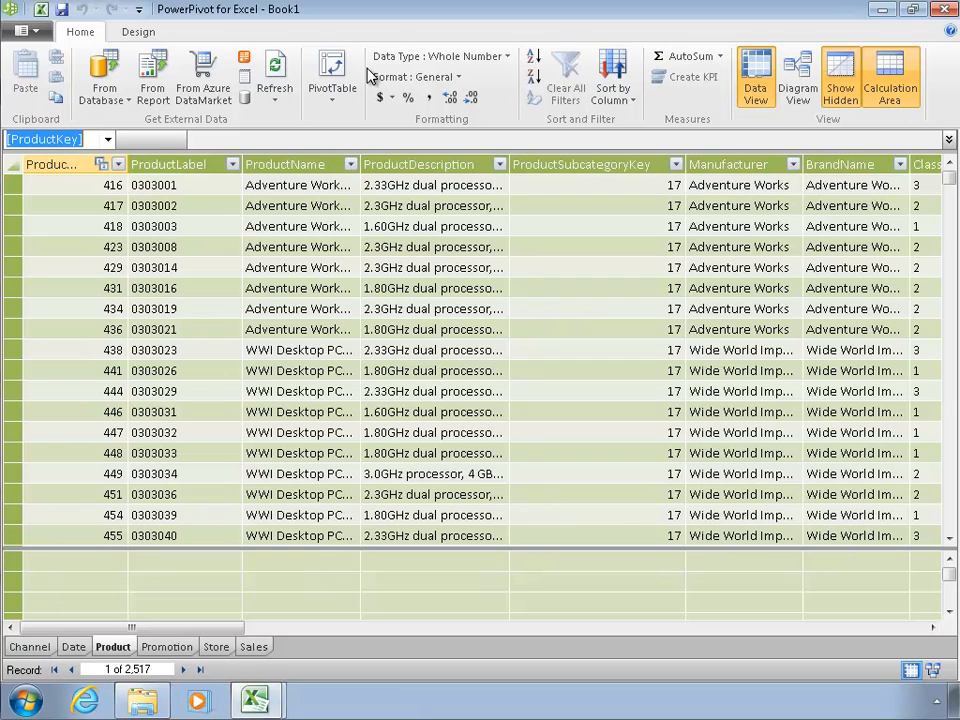
pyautogui.moveTo(62, 47)
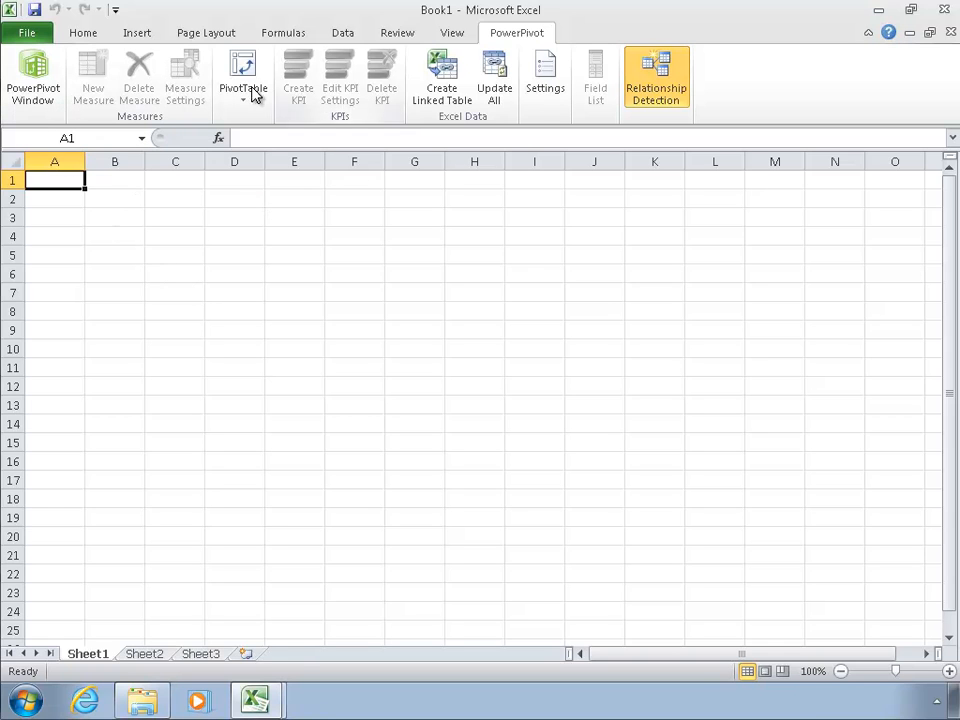
# Step: Insert a PowerPivot PivotTable on the existing worksheet at 'Sheet1'!$A$1
pyautogui.click(243, 78)
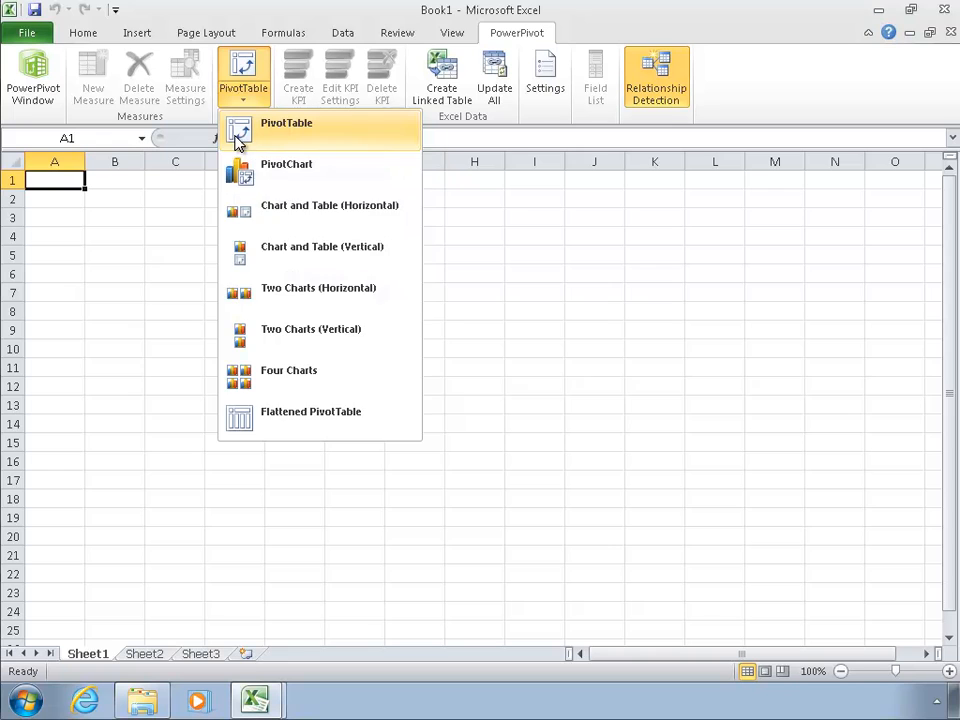
pyautogui.click(287, 122)
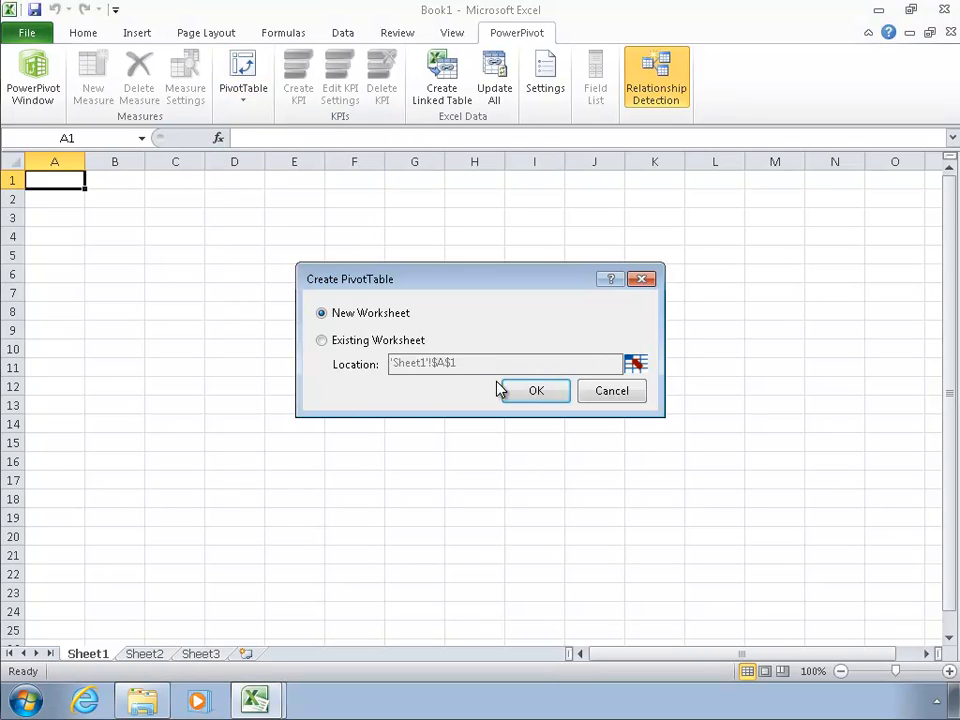
pyautogui.click(322, 340)
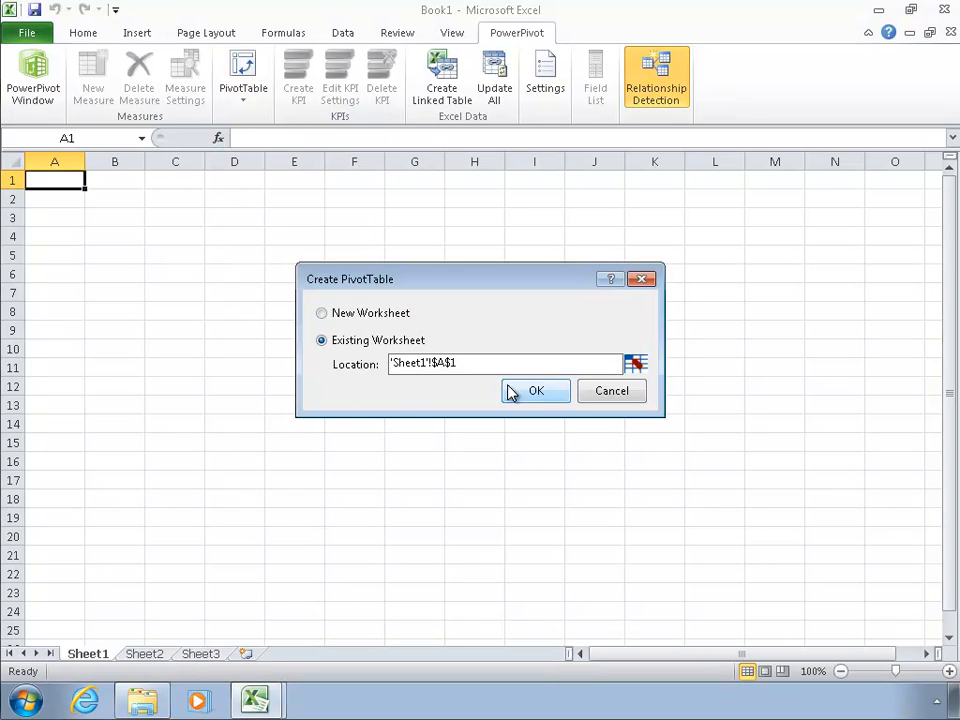
pyautogui.click(535, 390)
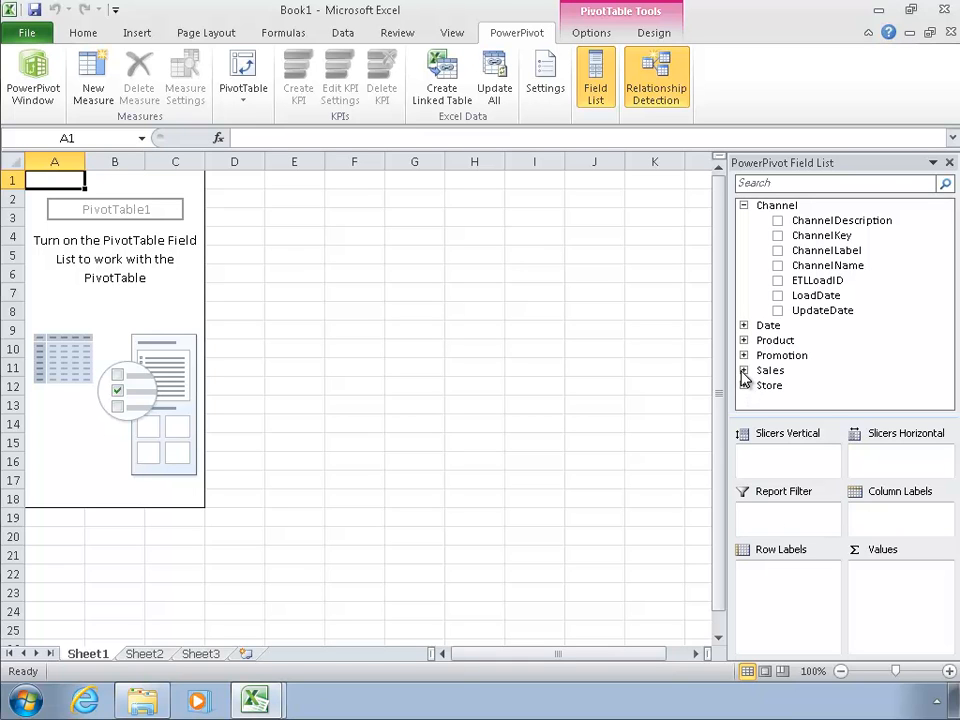
# Step: Add SalesAmount as values, CalendarYear as rows and ChannelDescription as columns
pyautogui.click(744, 370)
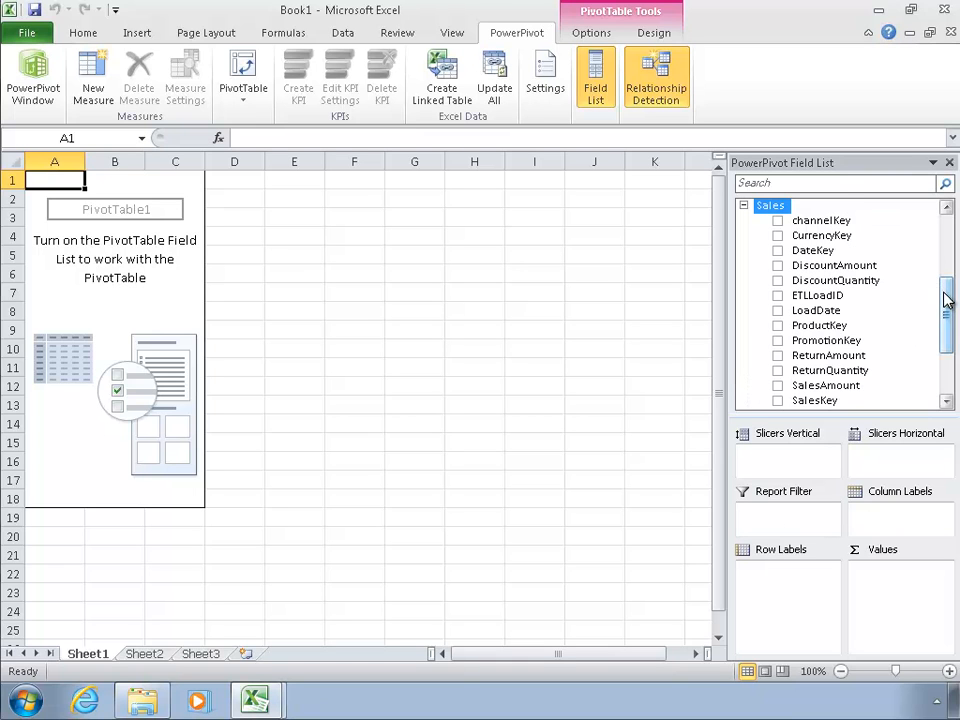
pyautogui.scroll(-3)
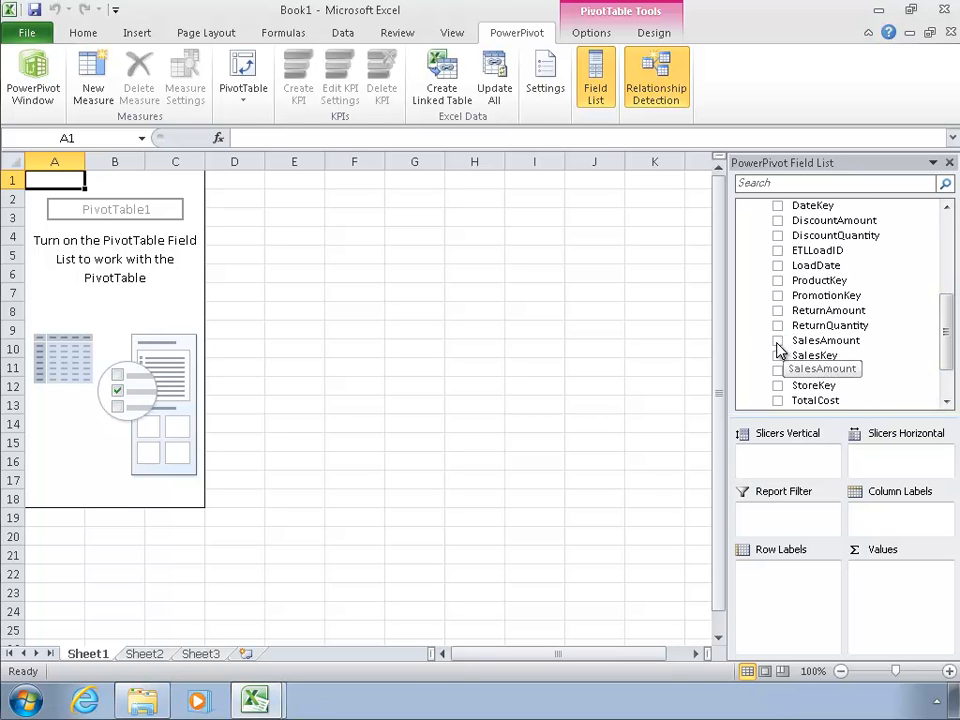
pyautogui.click(779, 340)
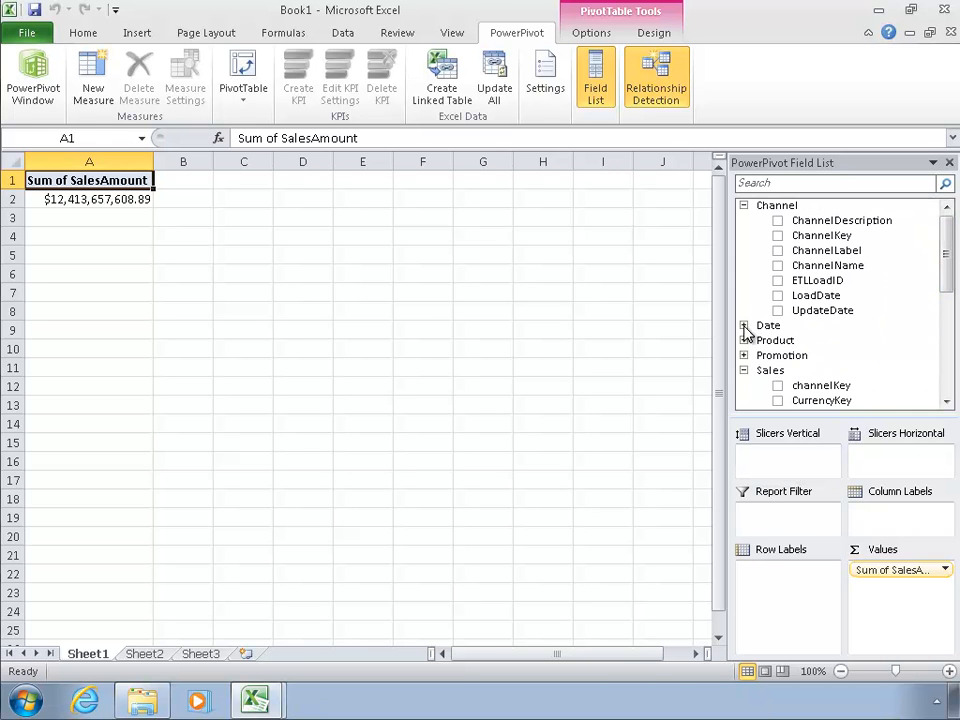
pyautogui.click(744, 325)
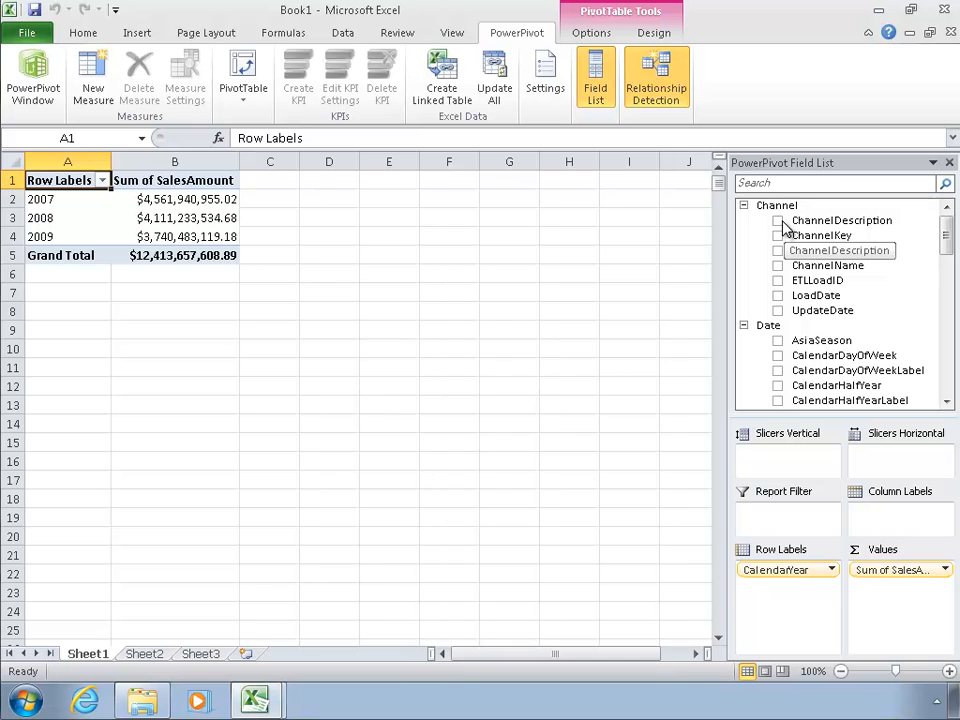
pyautogui.moveTo(780, 227)
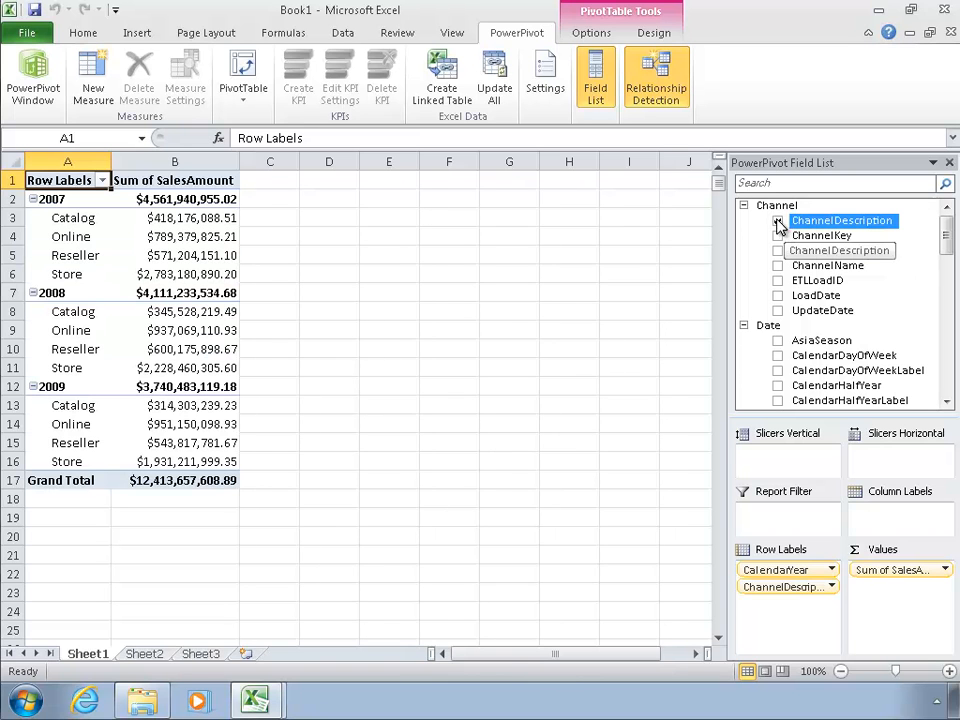
pyautogui.click(778, 221)
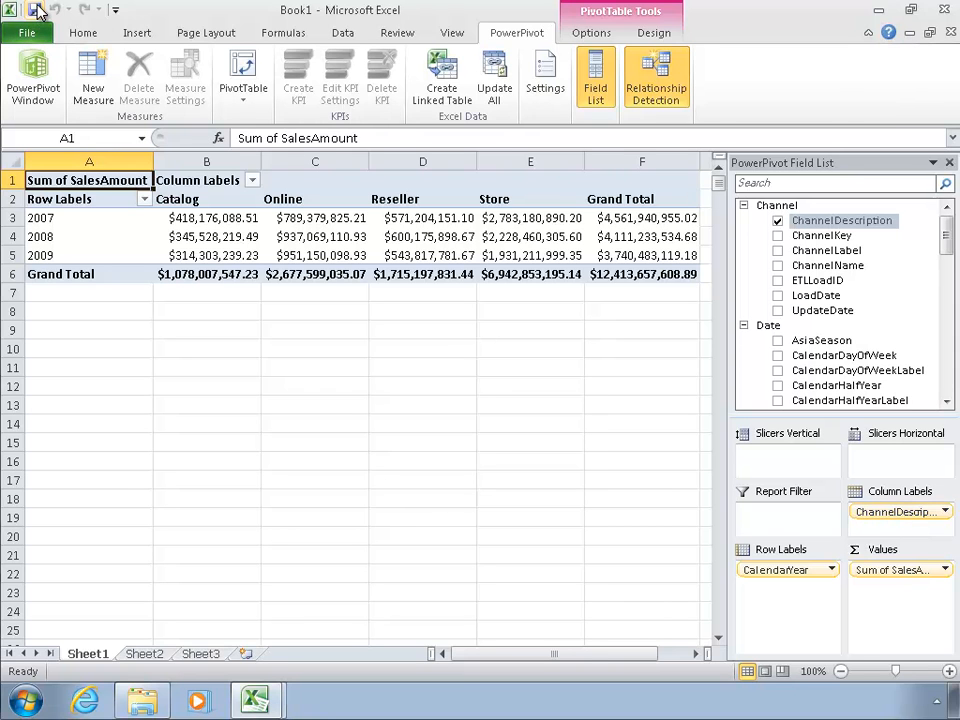
pyautogui.moveTo(38, 9)
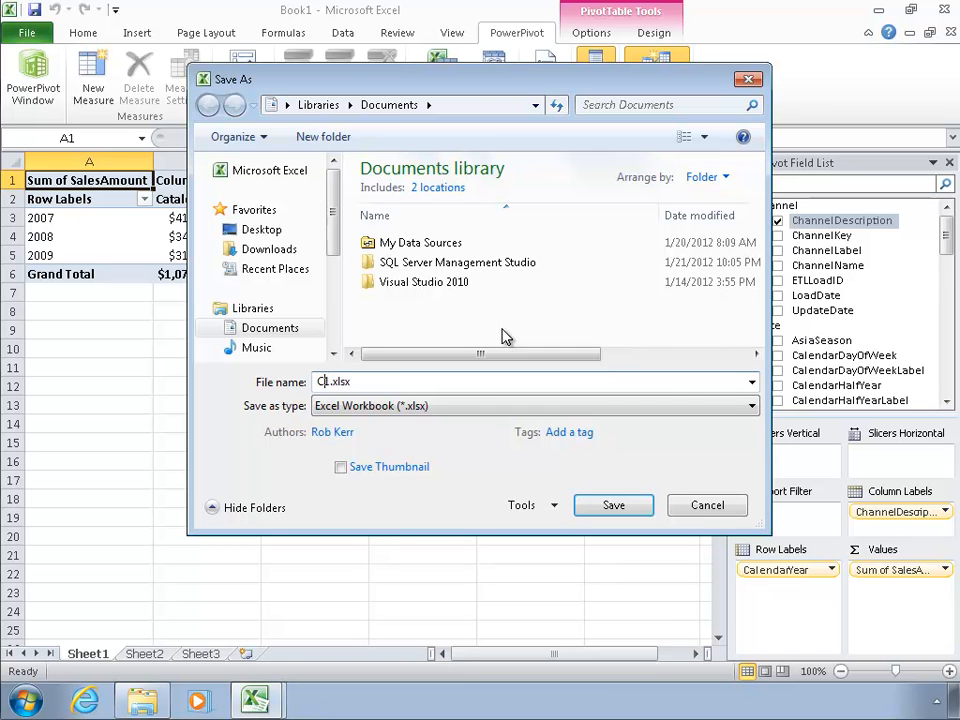
# Step: Save the pivot table workbook as Contoso1.xlsx in Documents
pyautogui.write('Contoso')
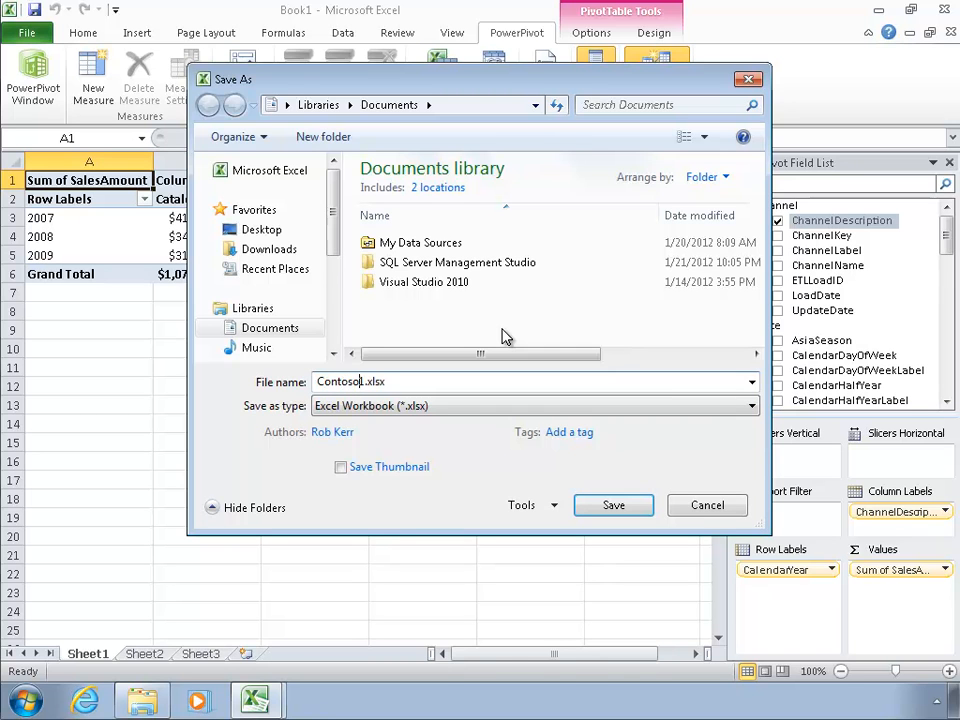
pyautogui.click(613, 505)
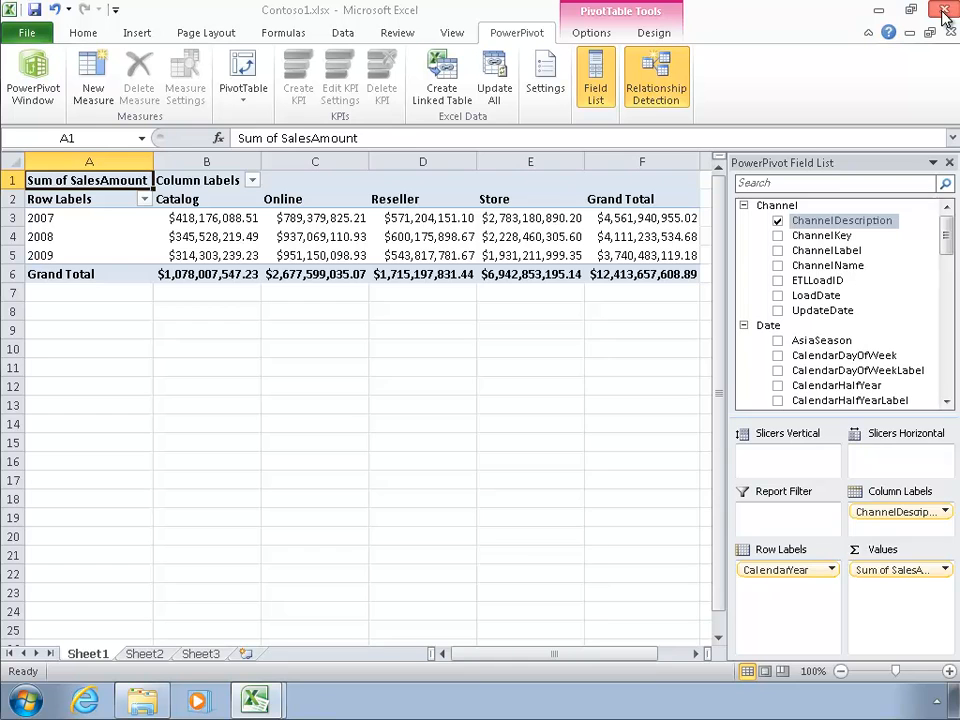
# Step: Close Excel, rename Contoso1.xlsx to Contoso1.zip and open the archive
pyautogui.click(142, 700)
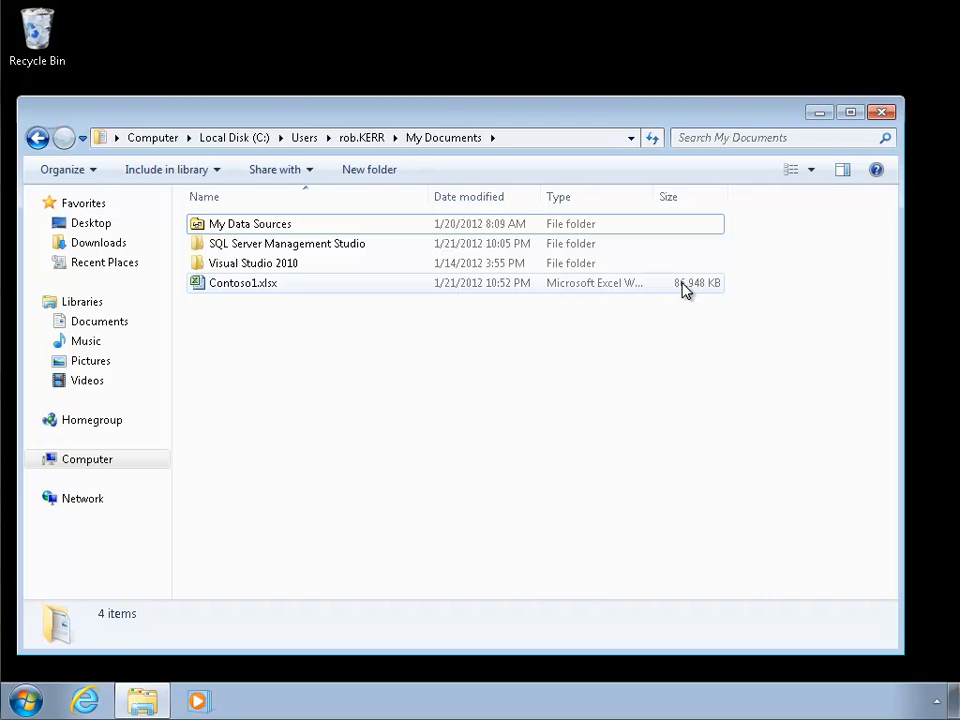
pyautogui.moveTo(268, 288)
pyautogui.write('zi')
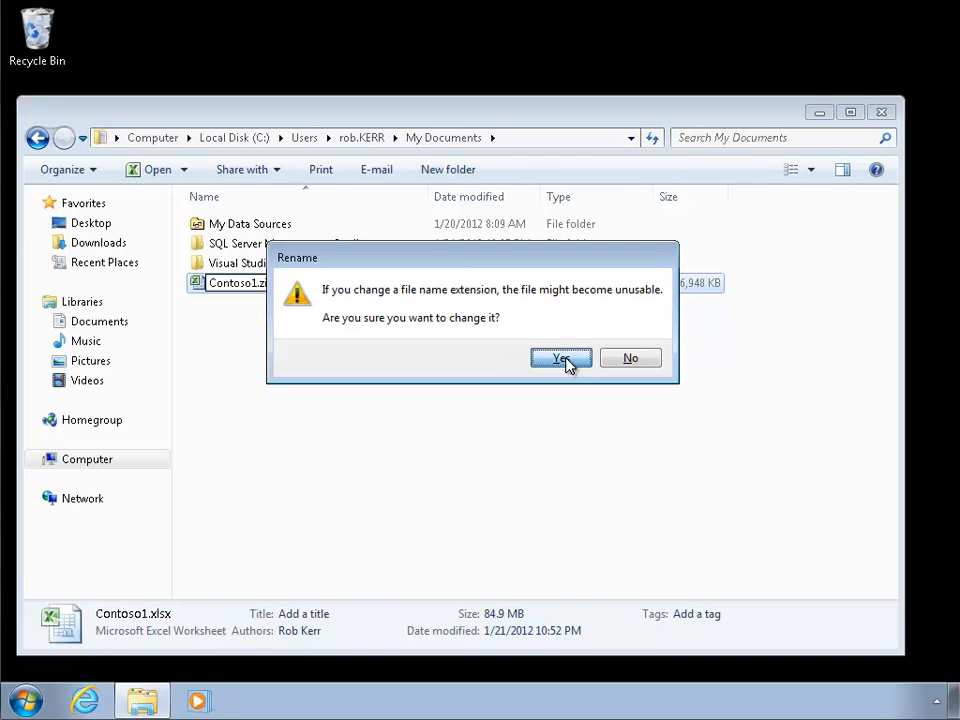
pyautogui.click(561, 358)
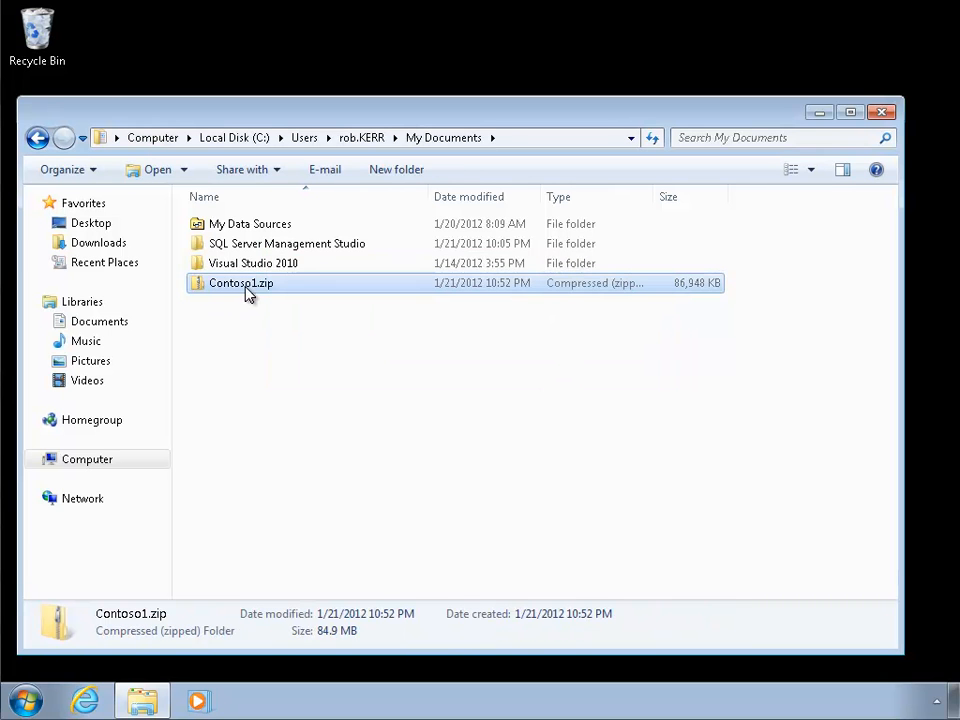
pyautogui.doubleClick(240, 283)
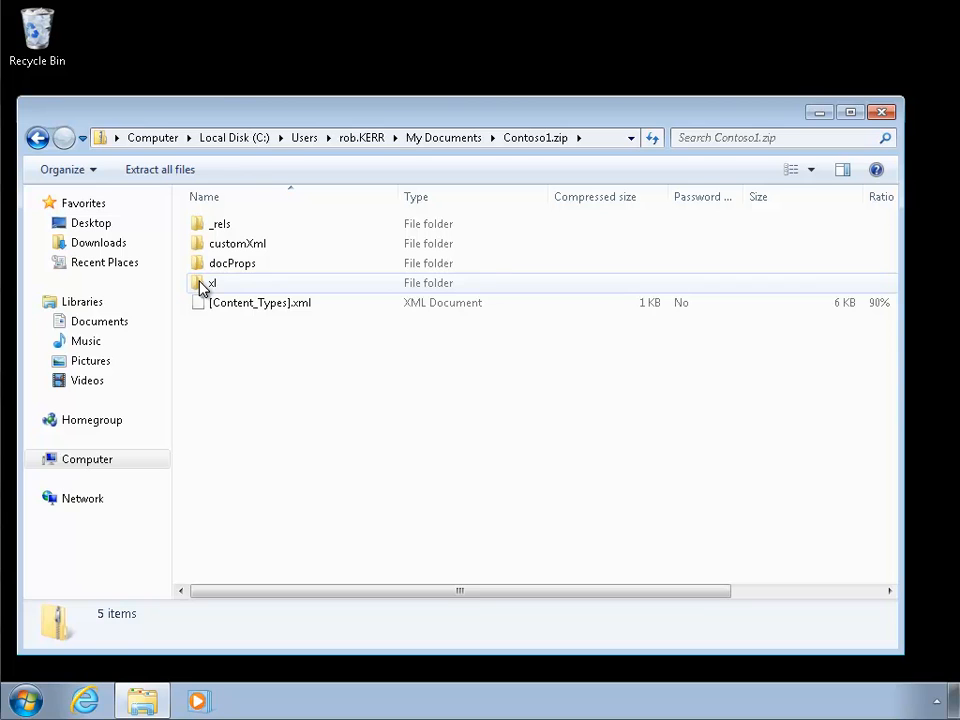
# Step: Browse into xl/customData and select item1.data, about 84.8 MB uncompressed
pyautogui.doubleClick(211, 283)
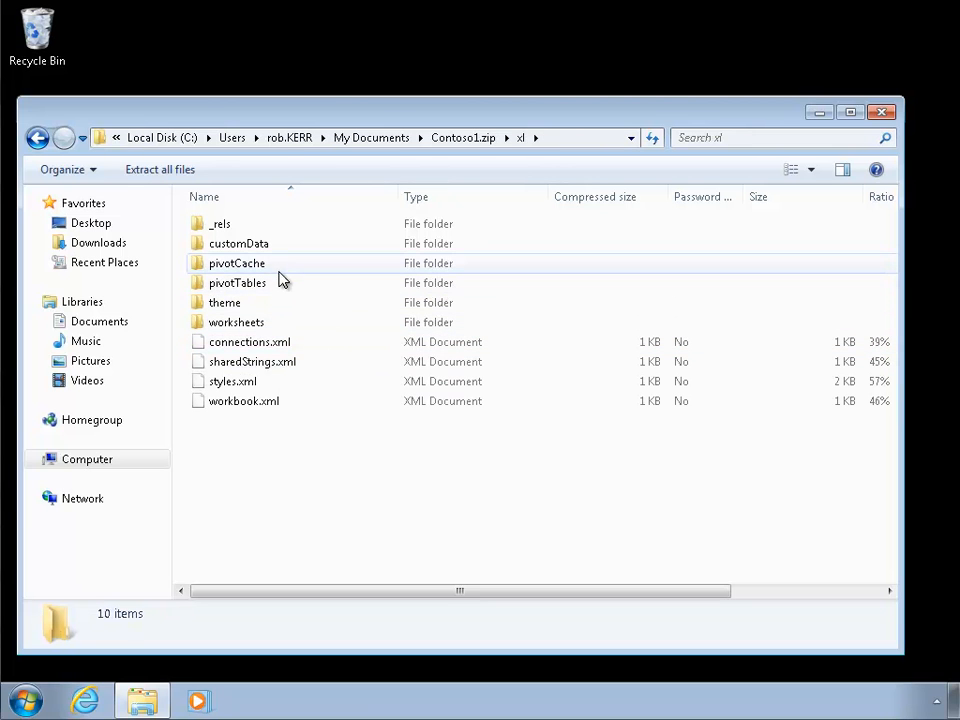
pyautogui.doubleClick(238, 243)
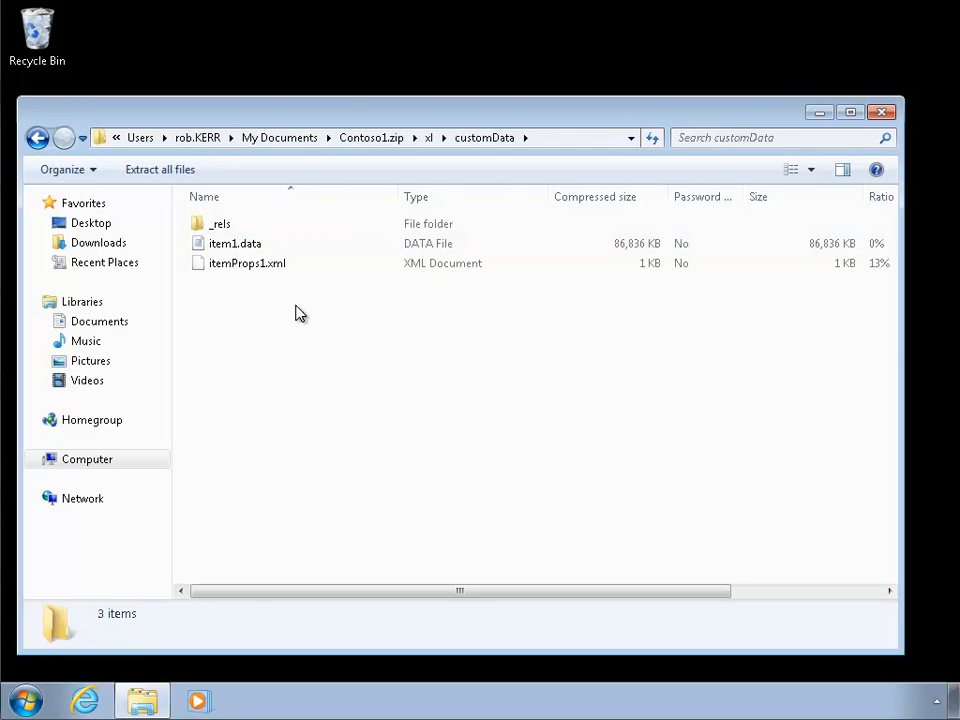
pyautogui.click(235, 243)
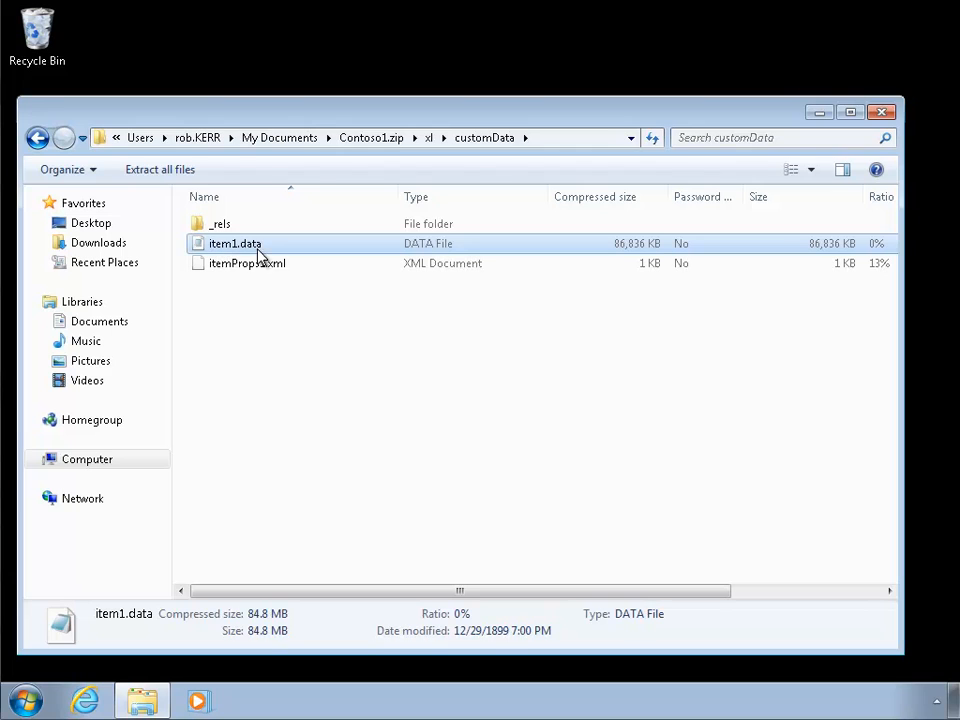
pyautogui.moveTo(650, 250)
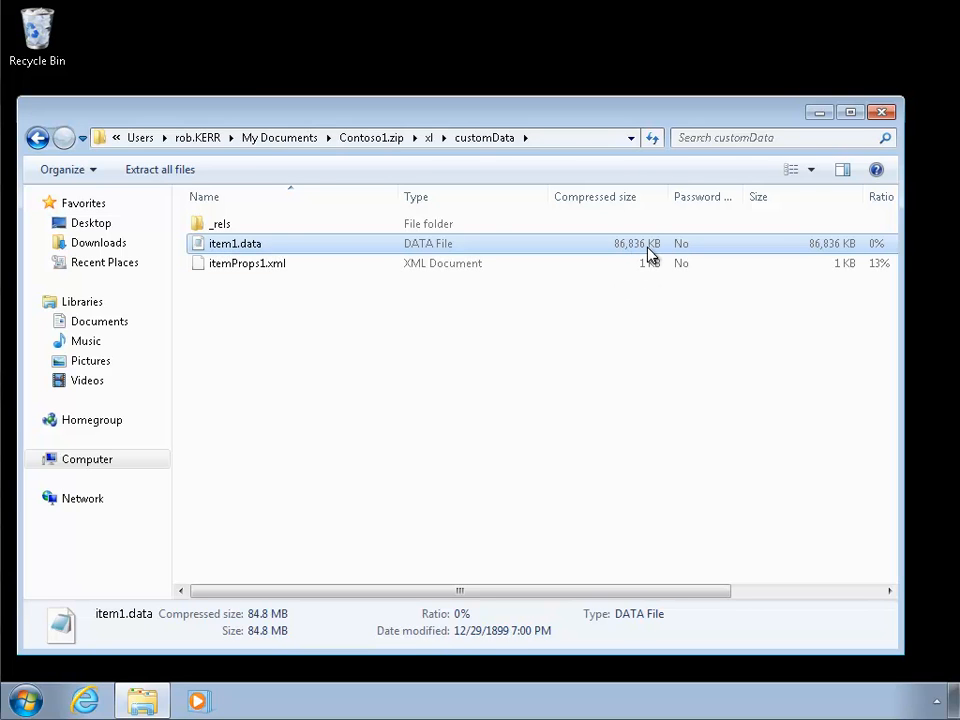
pyautogui.moveTo(928, 269)
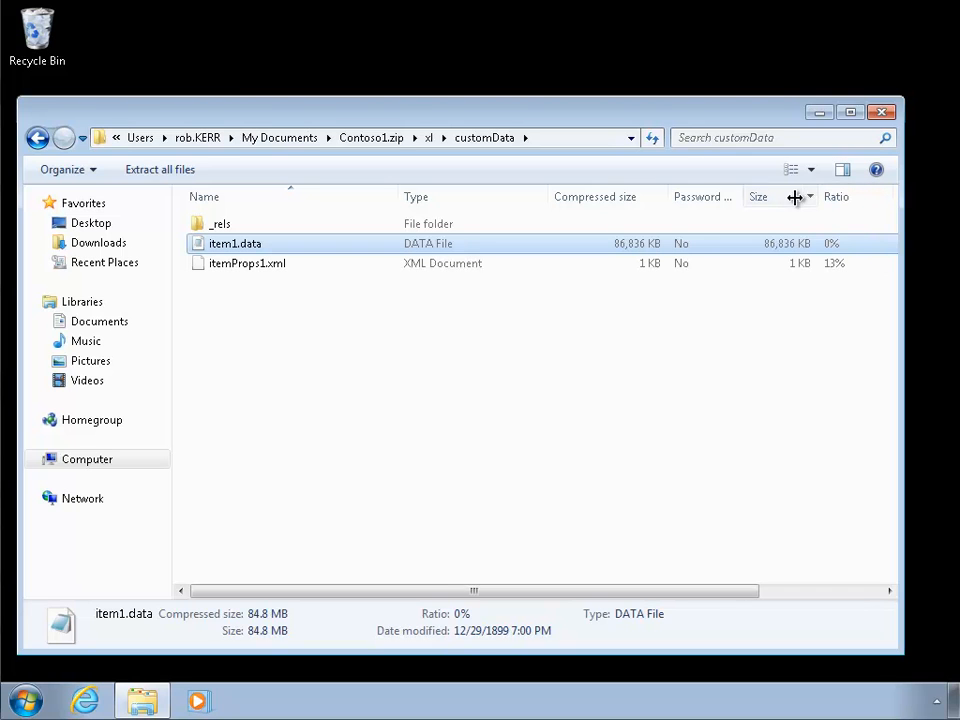
pyautogui.moveTo(668, 196)
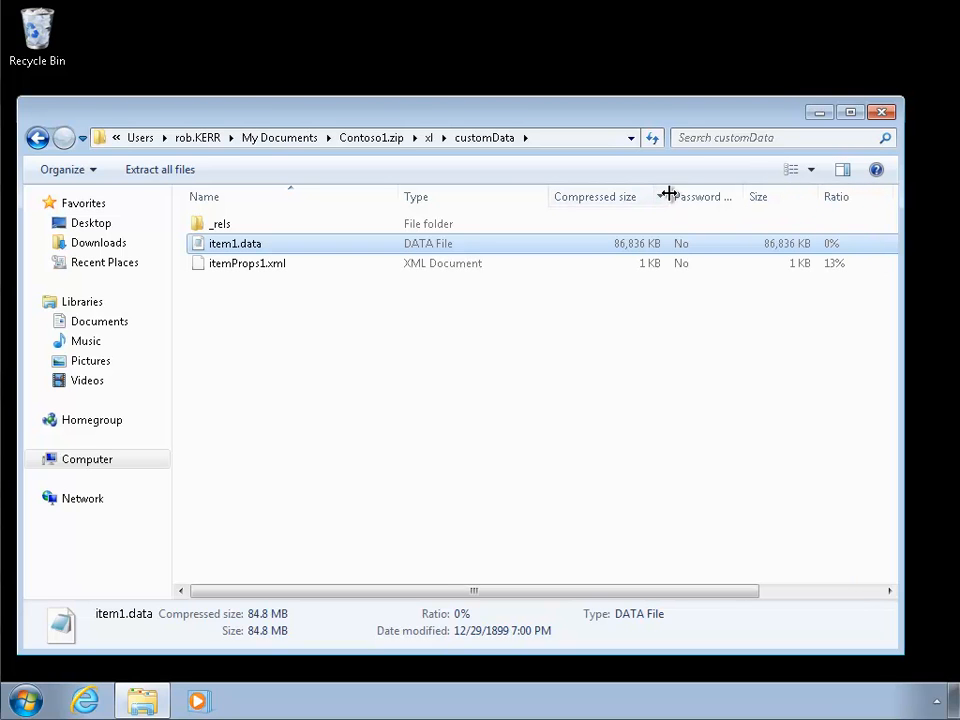
pyautogui.moveTo(668, 196); pyautogui.dragTo(585, 196)
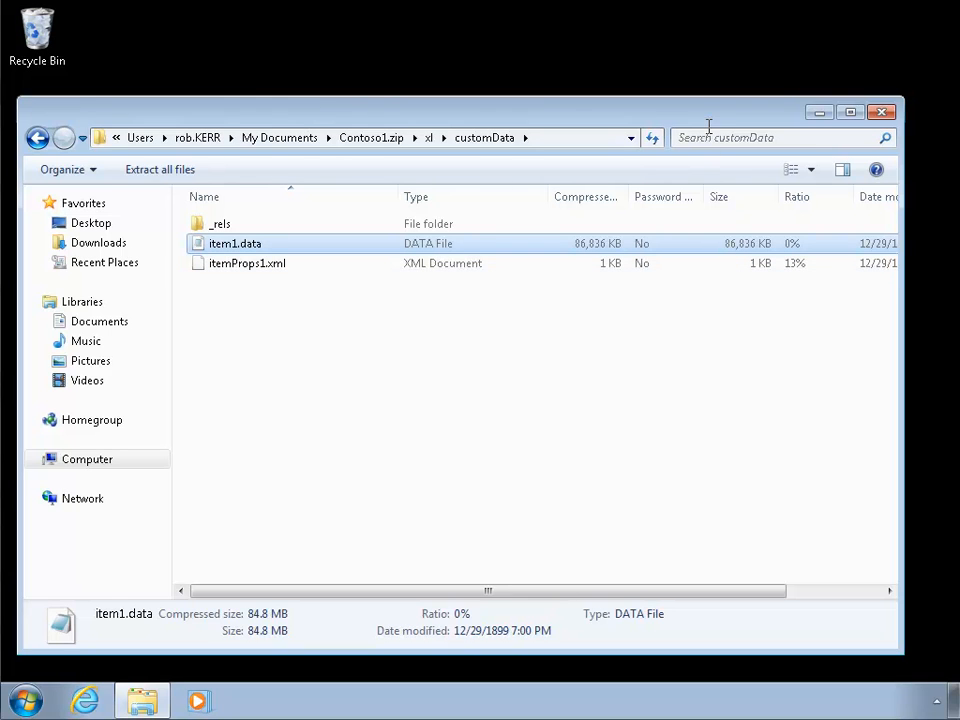
pyautogui.moveTo(710, 125)
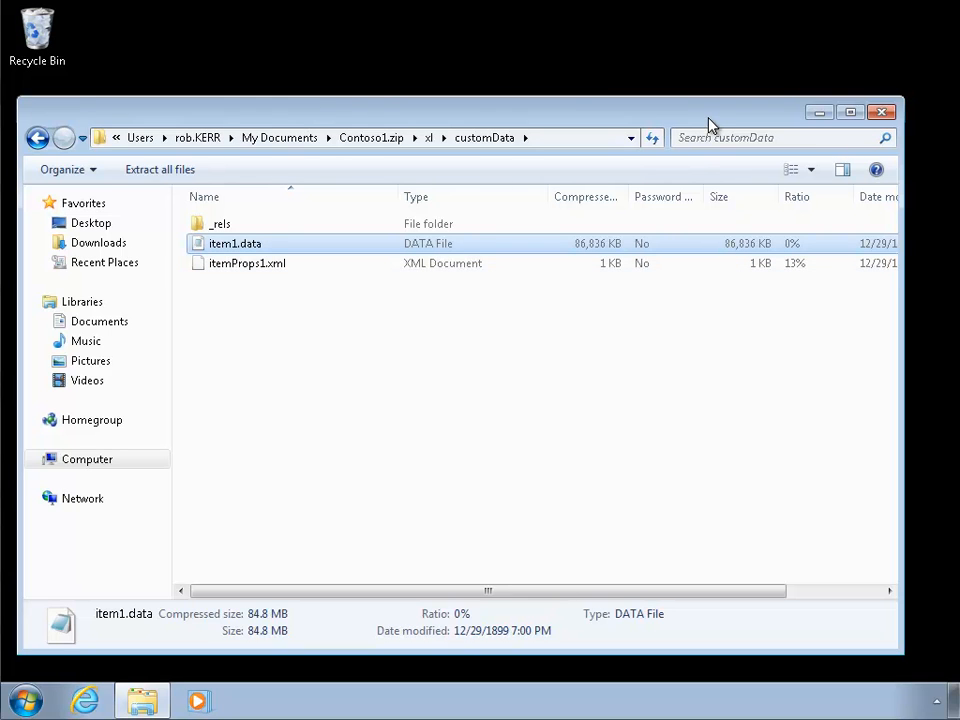